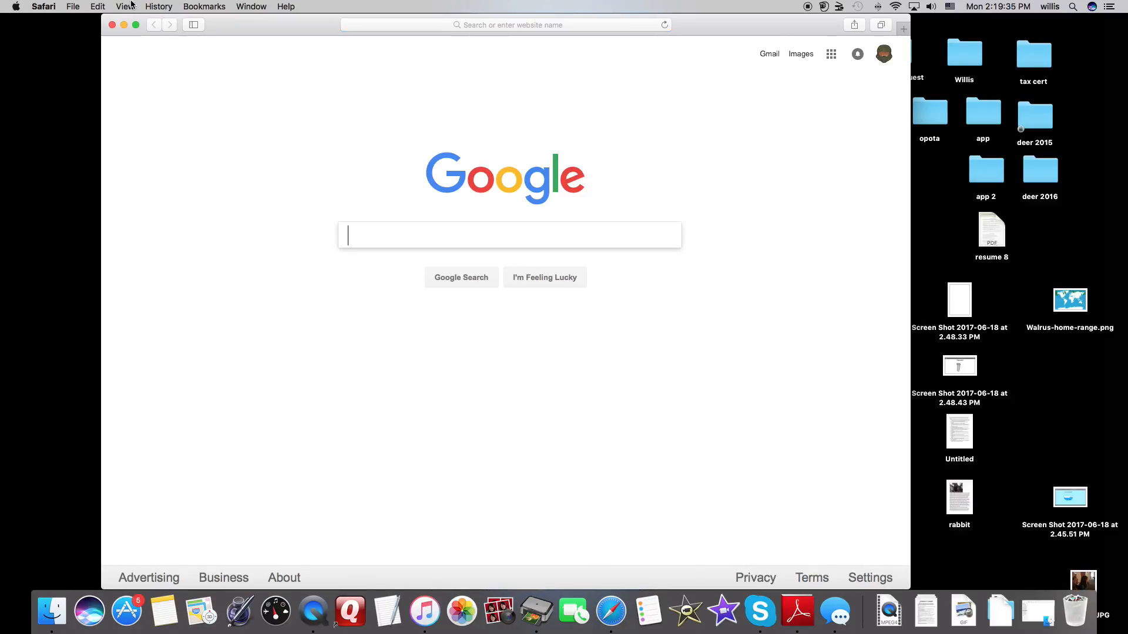
Maximize Safari and type 'spiderman' into the Google search box
click(135, 25)
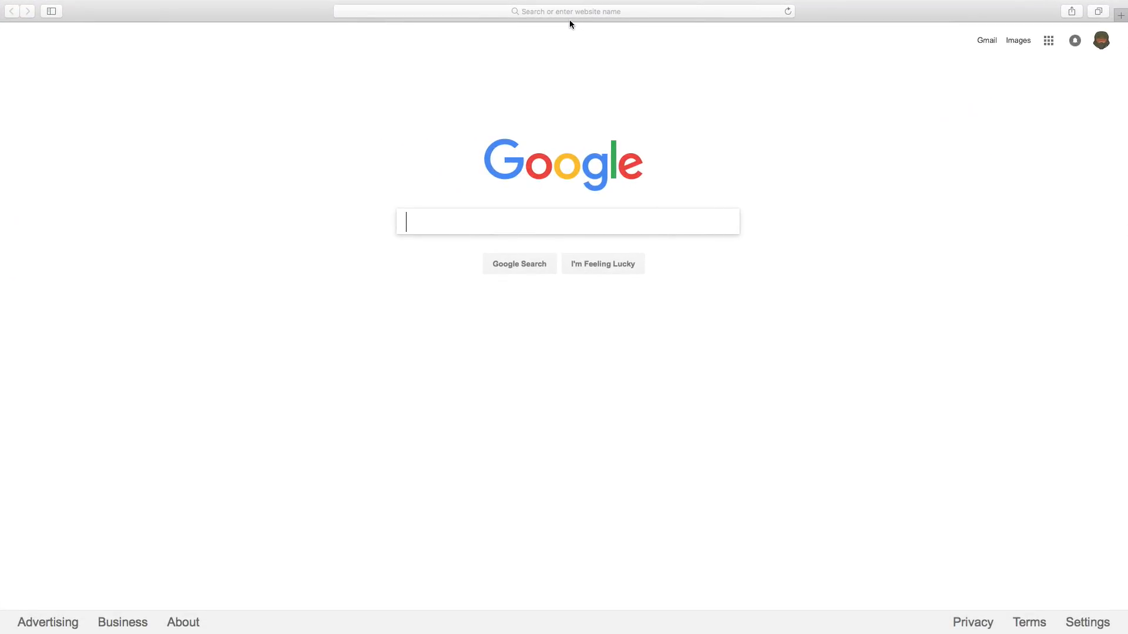
click(563, 11)
text(s)
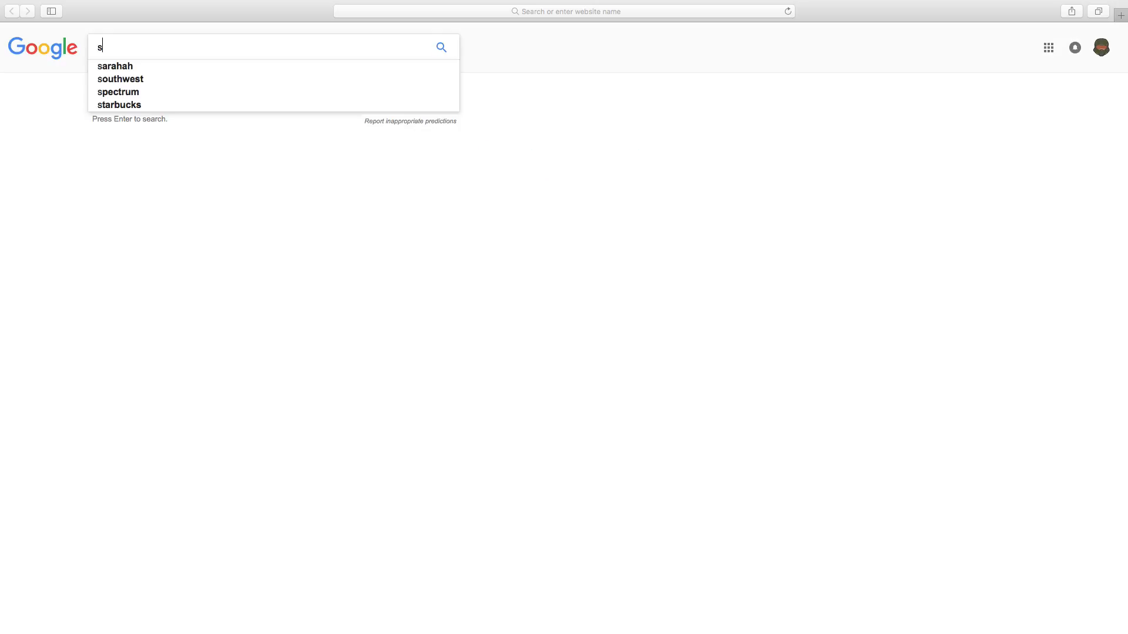
text(piderman)
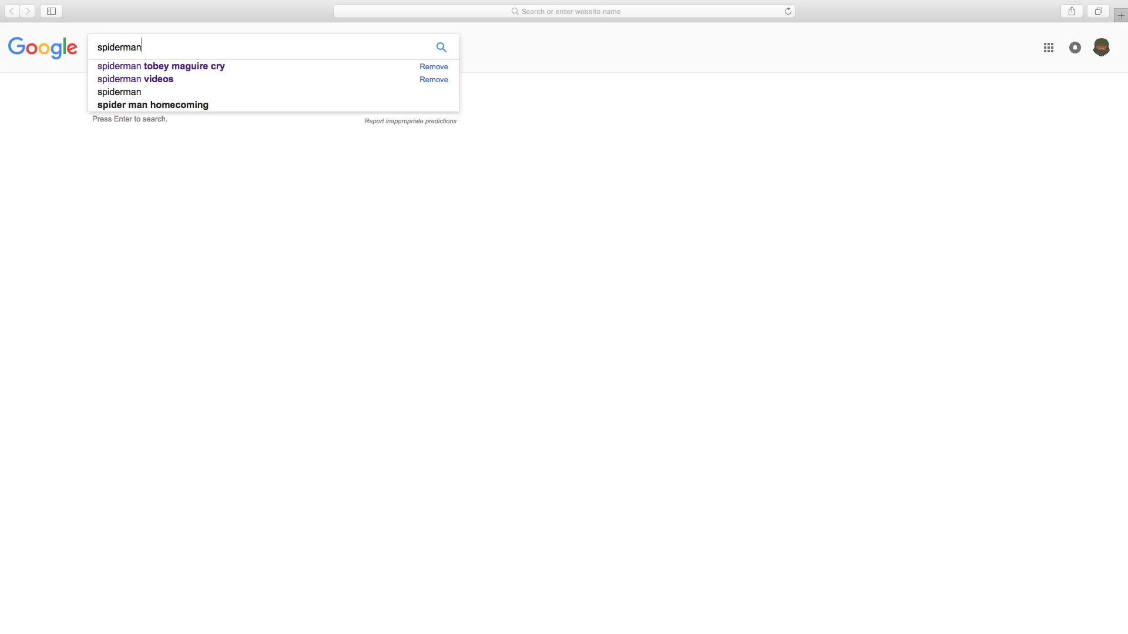
Search images for 'spiderman tobey maguire cry' and preview several crying pictures
click(161, 66)
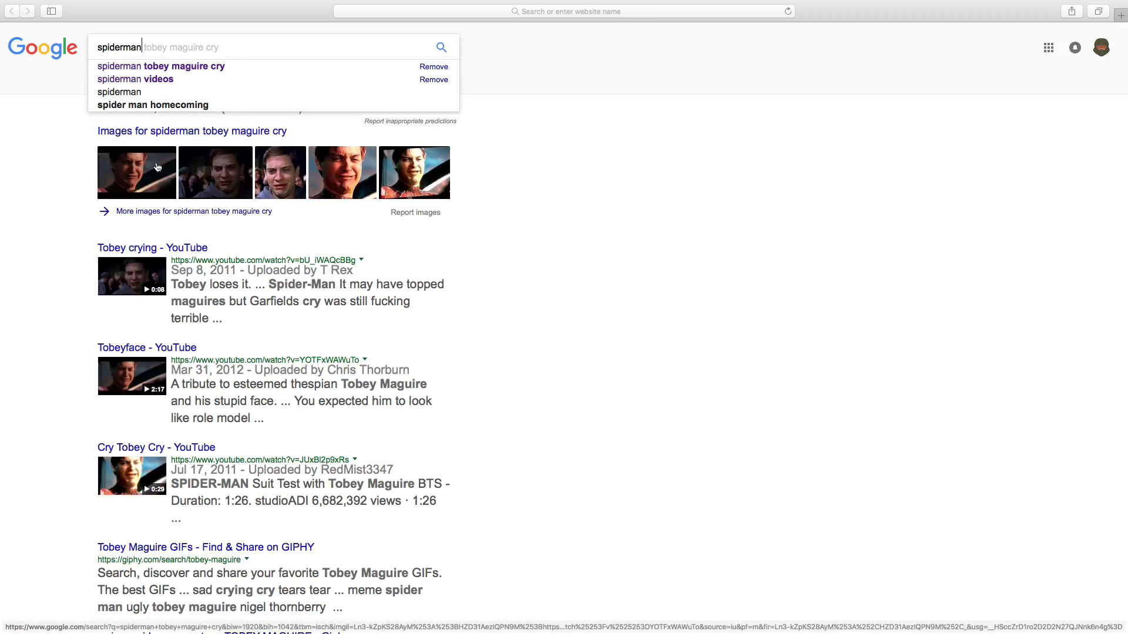
mouse_move(281, 172)
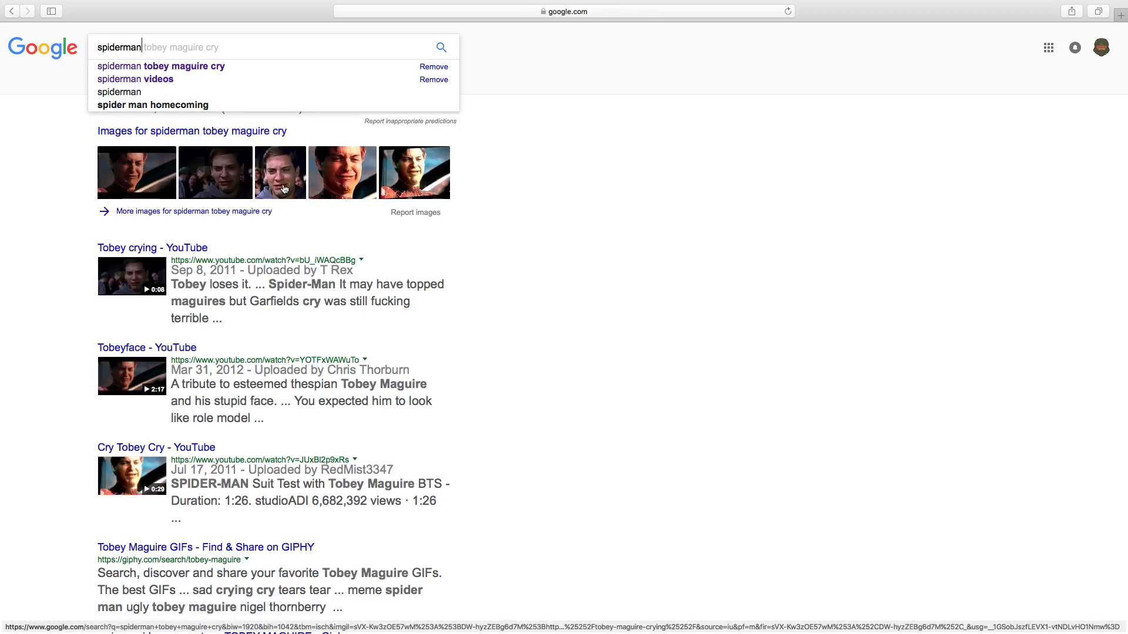
mouse_move(343, 170)
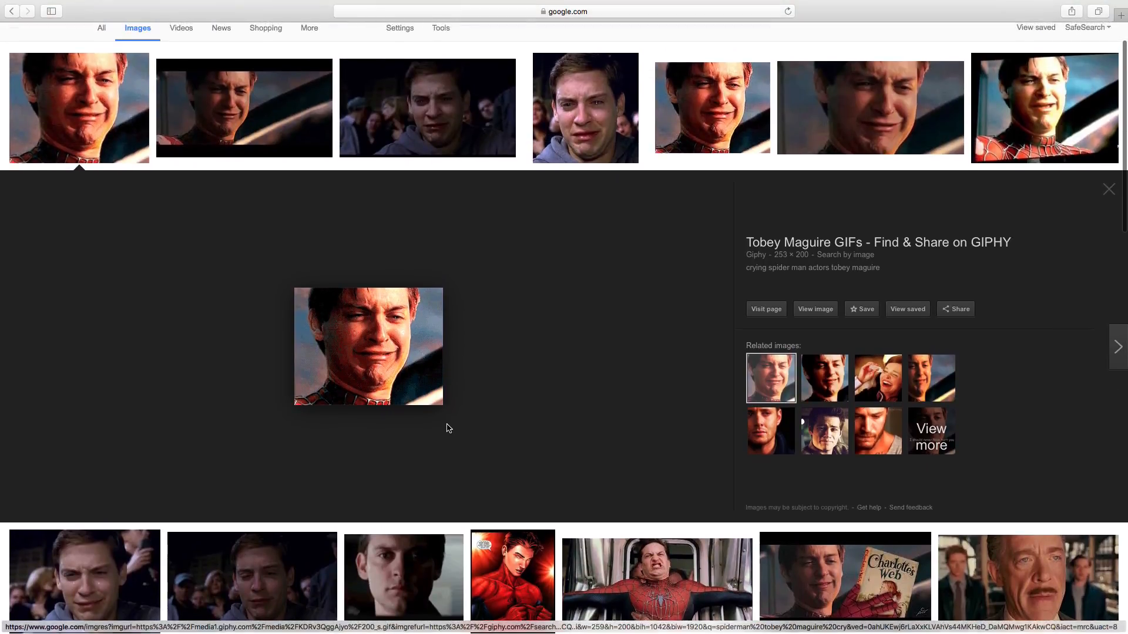
scroll(up, 3)
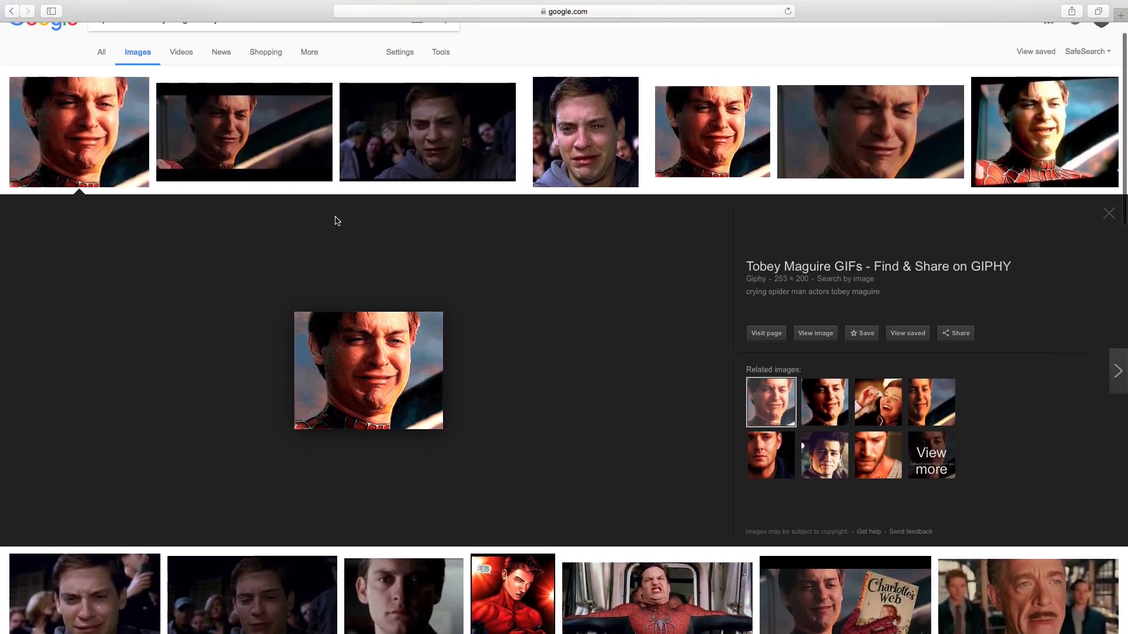
click(1108, 212)
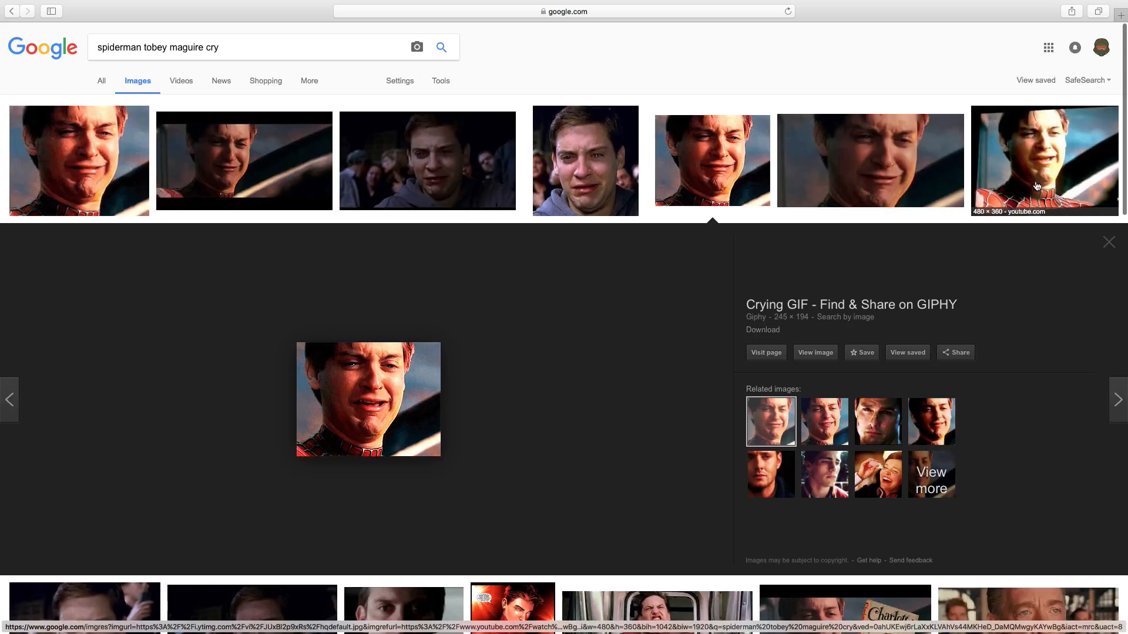
click(1108, 242)
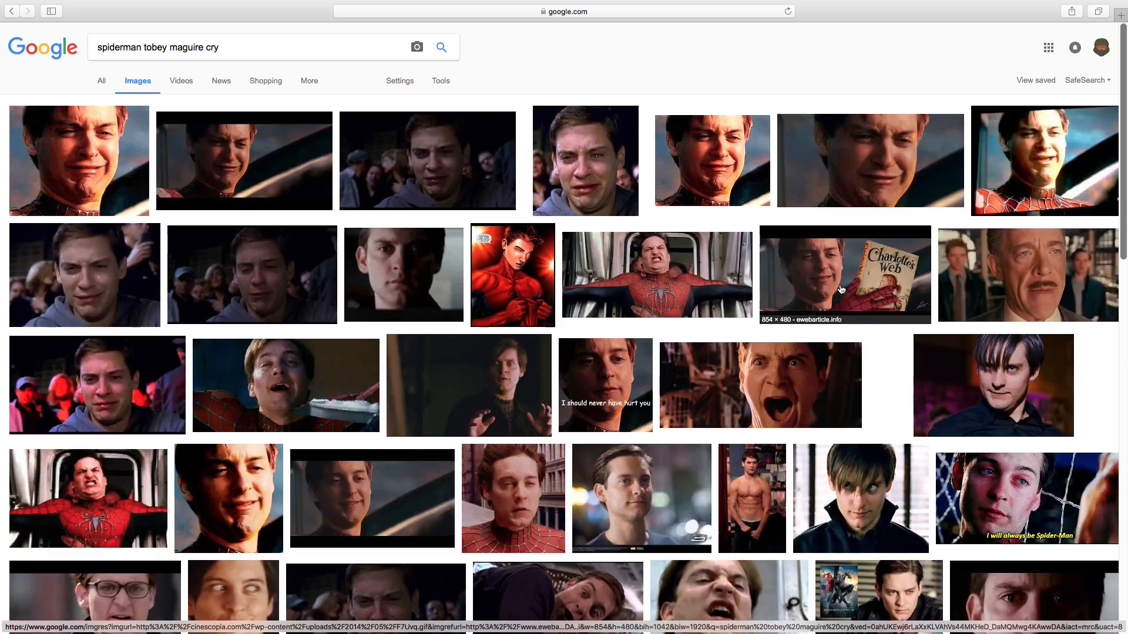
click(844, 274)
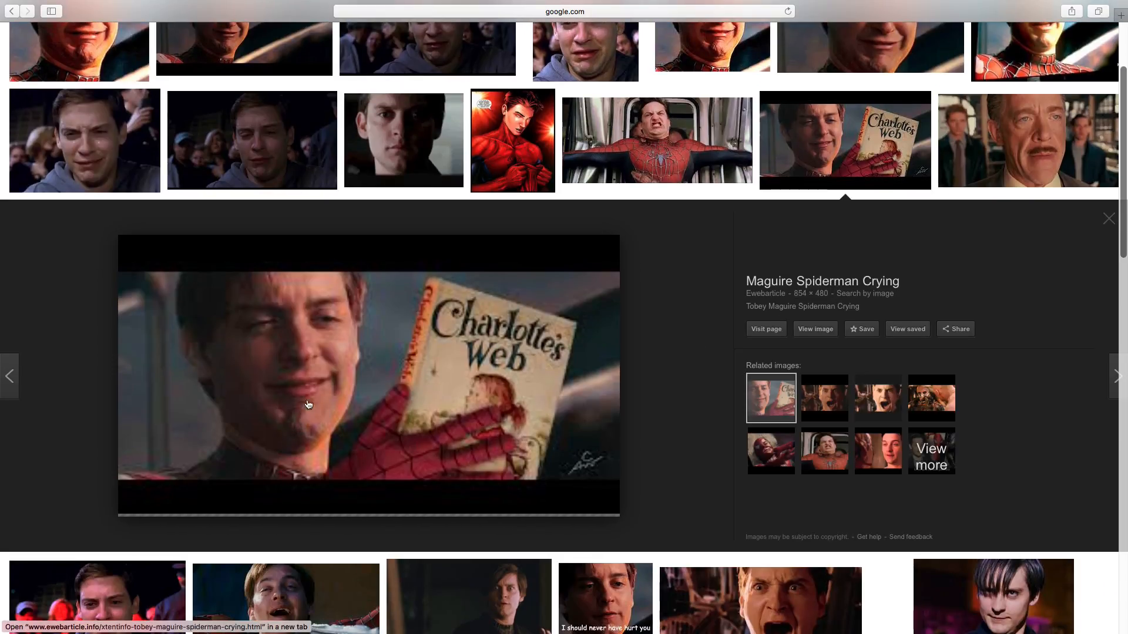
mouse_move(337, 344)
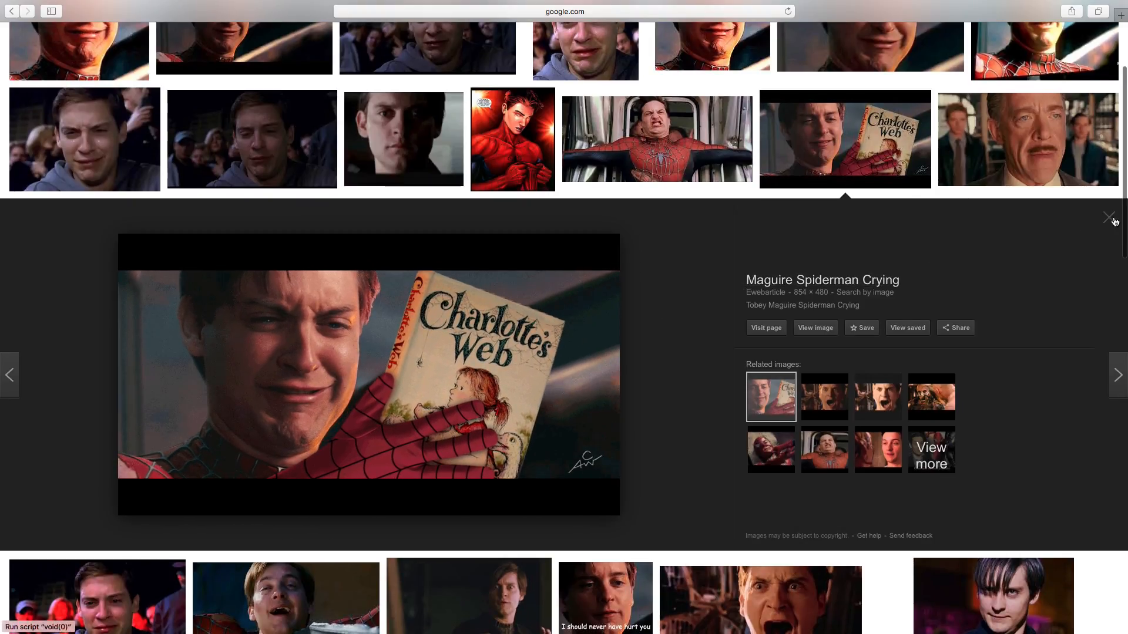
click(1109, 217)
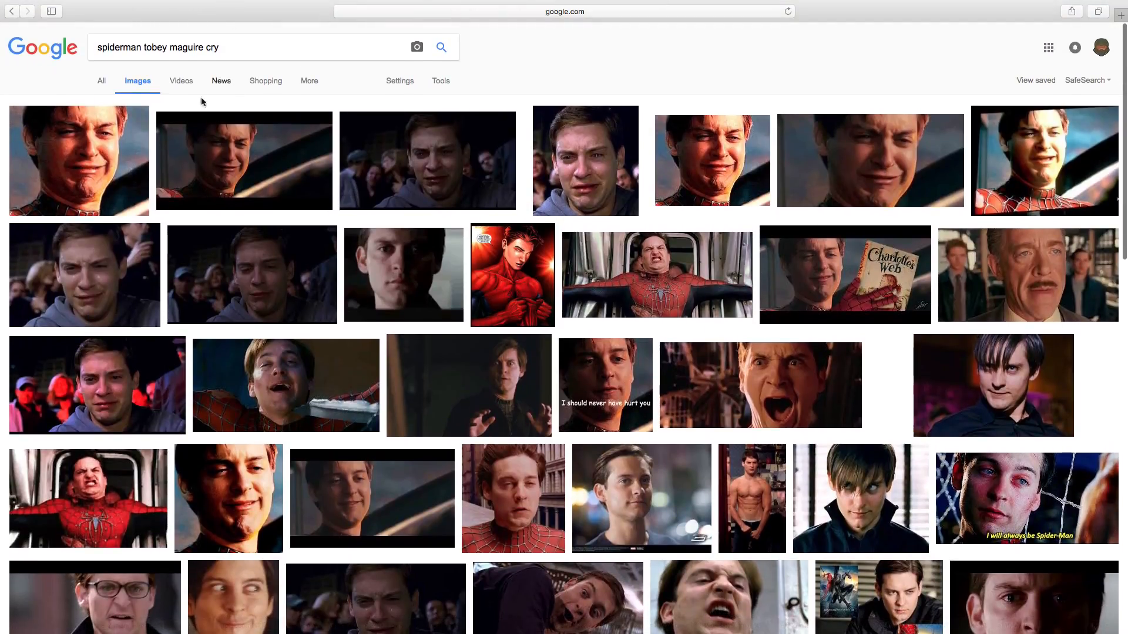
mouse_move(145, 64)
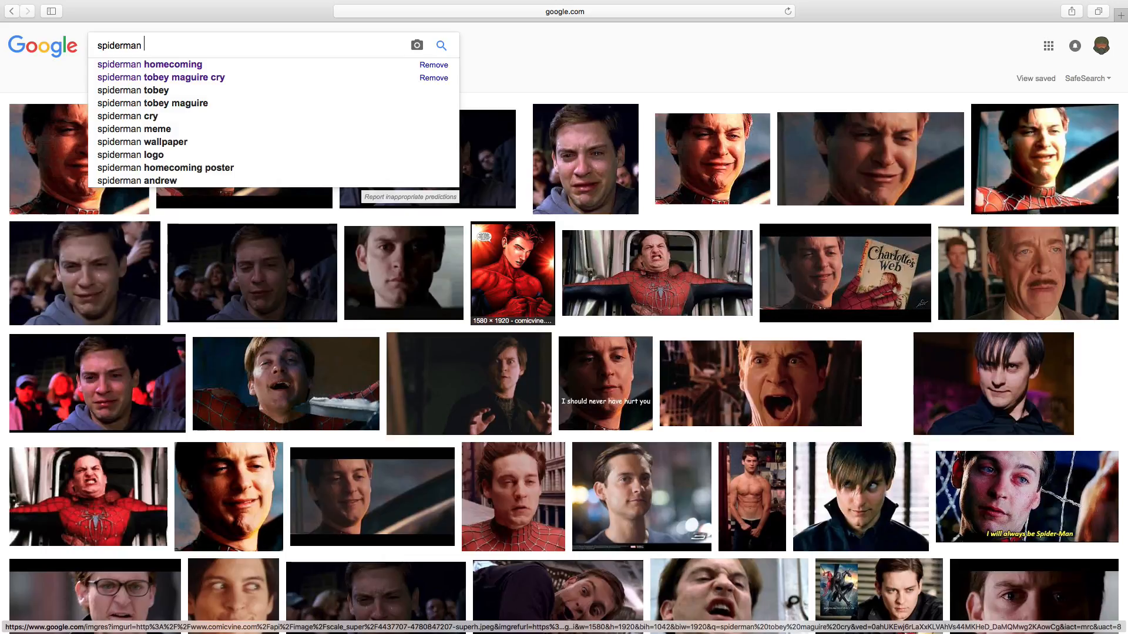
Search 'spiderman homecoming' images and enlarge the close-up Spider-Man mask picture
click(149, 64)
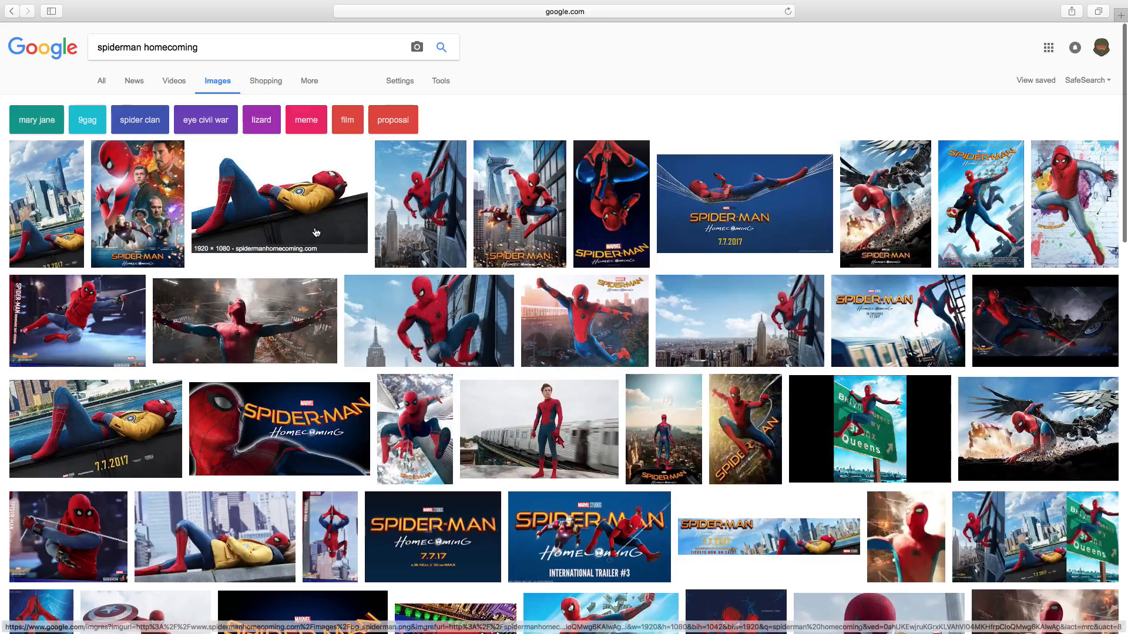
mouse_move(241, 245)
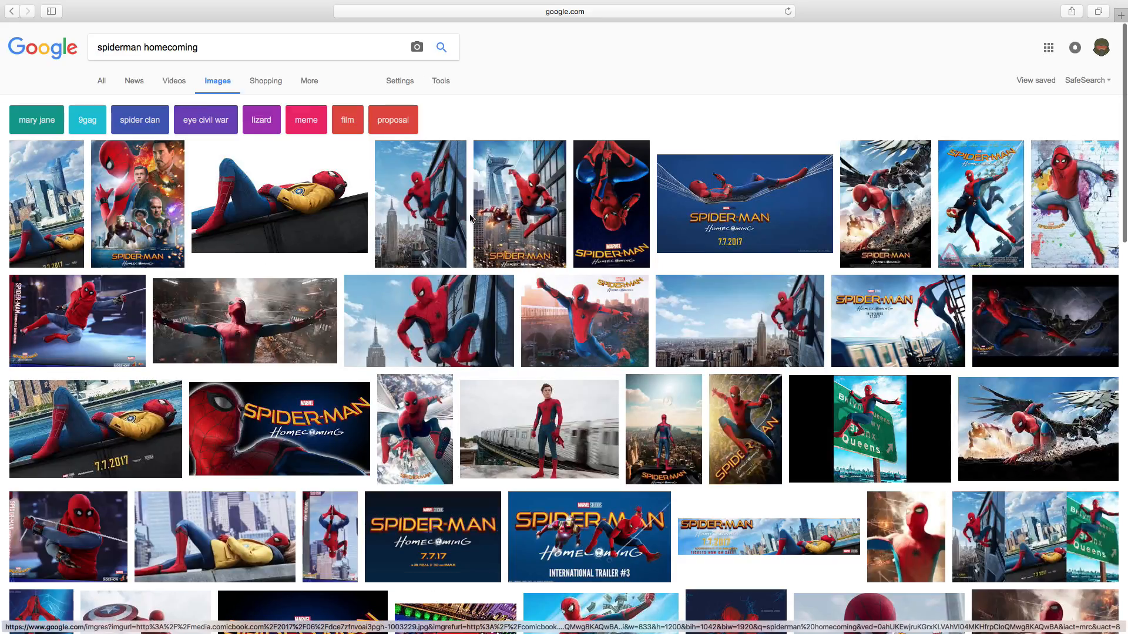
mouse_move(519, 401)
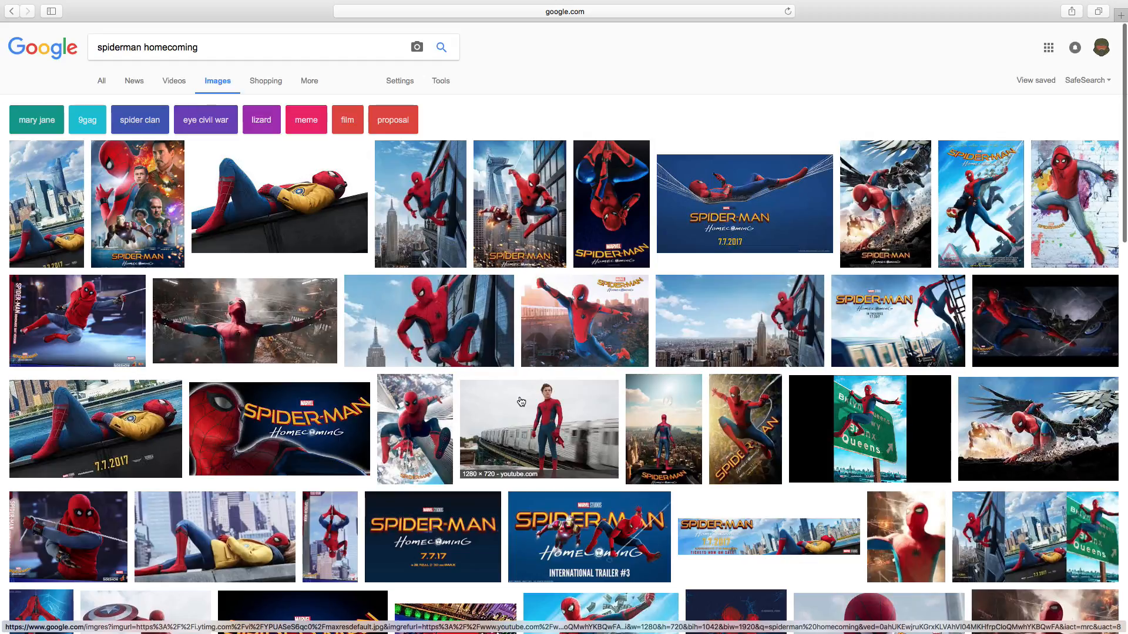
mouse_move(520, 401)
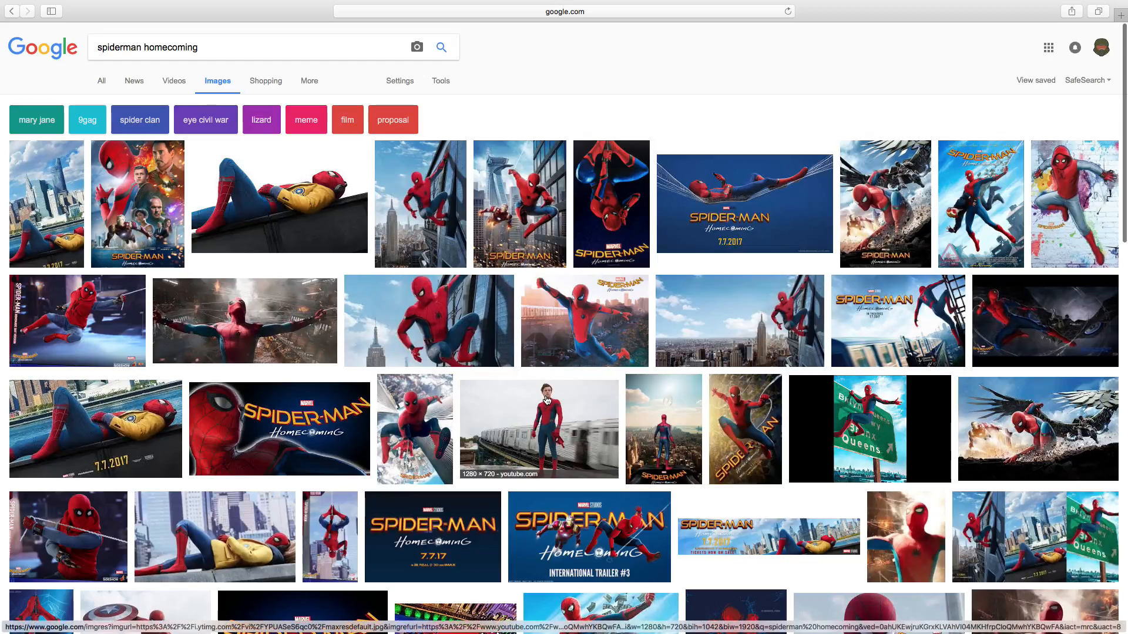
click(539, 429)
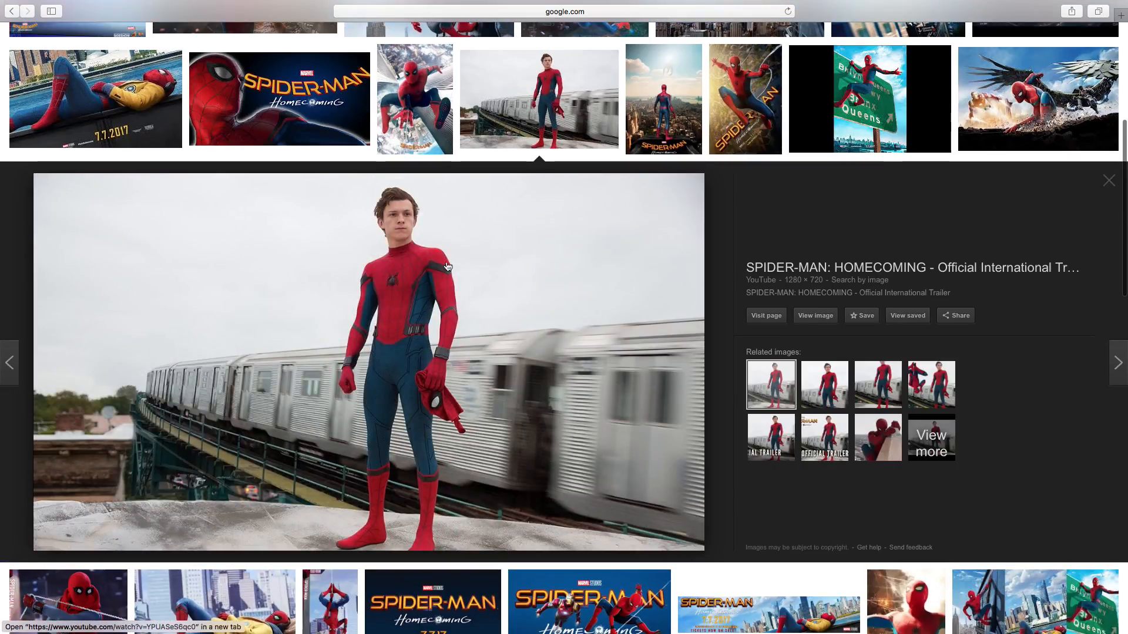
mouse_move(877, 430)
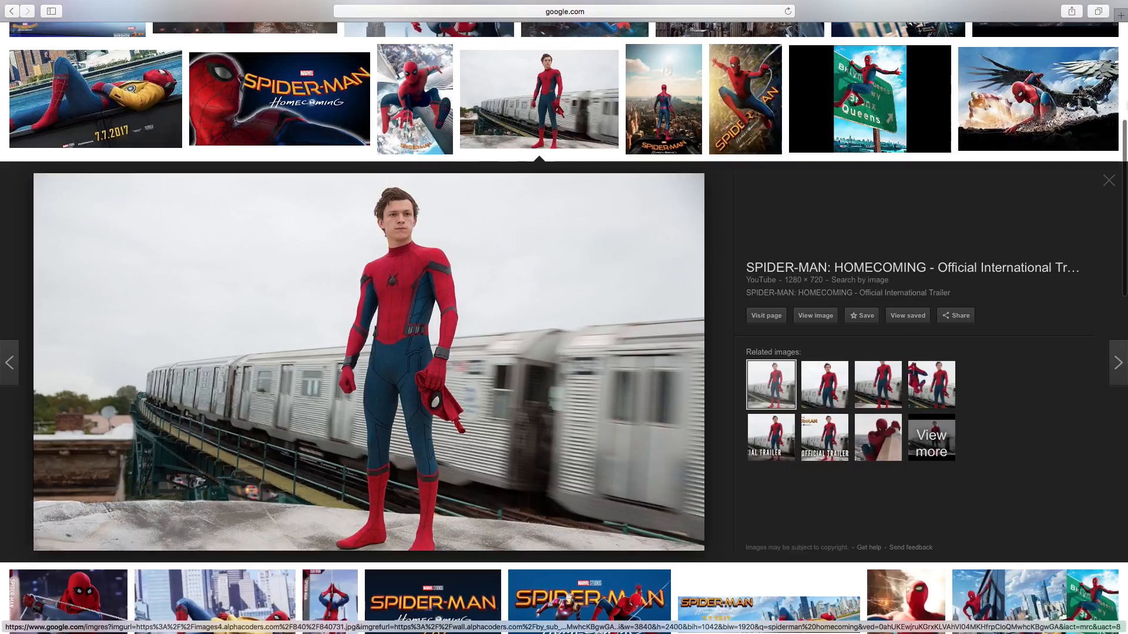
scroll(up, 3)
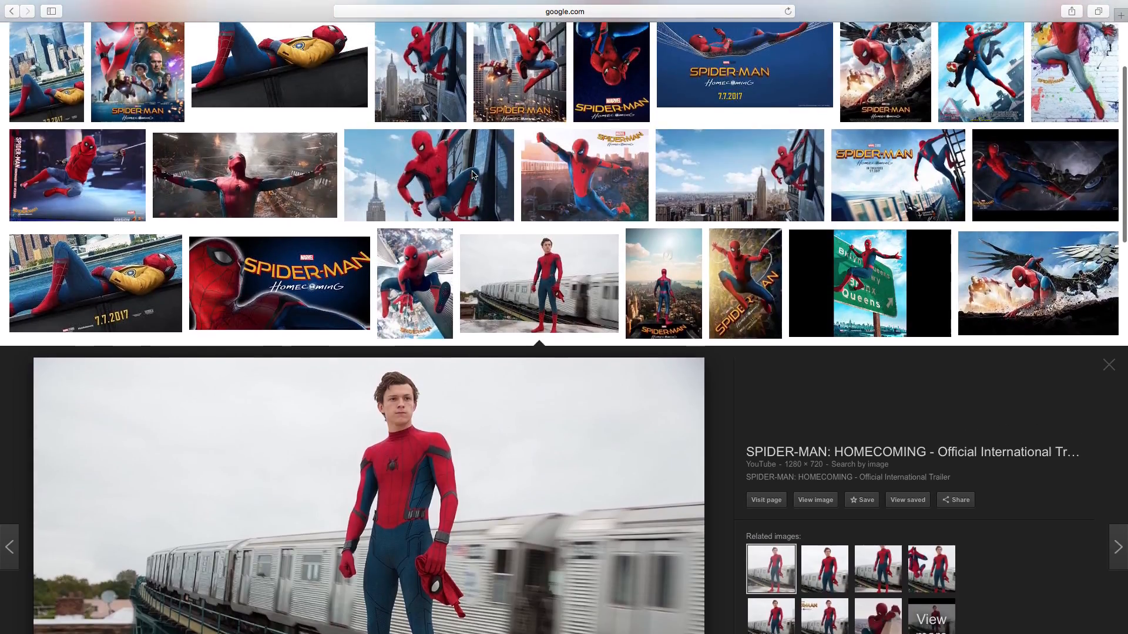
scroll(up, 3)
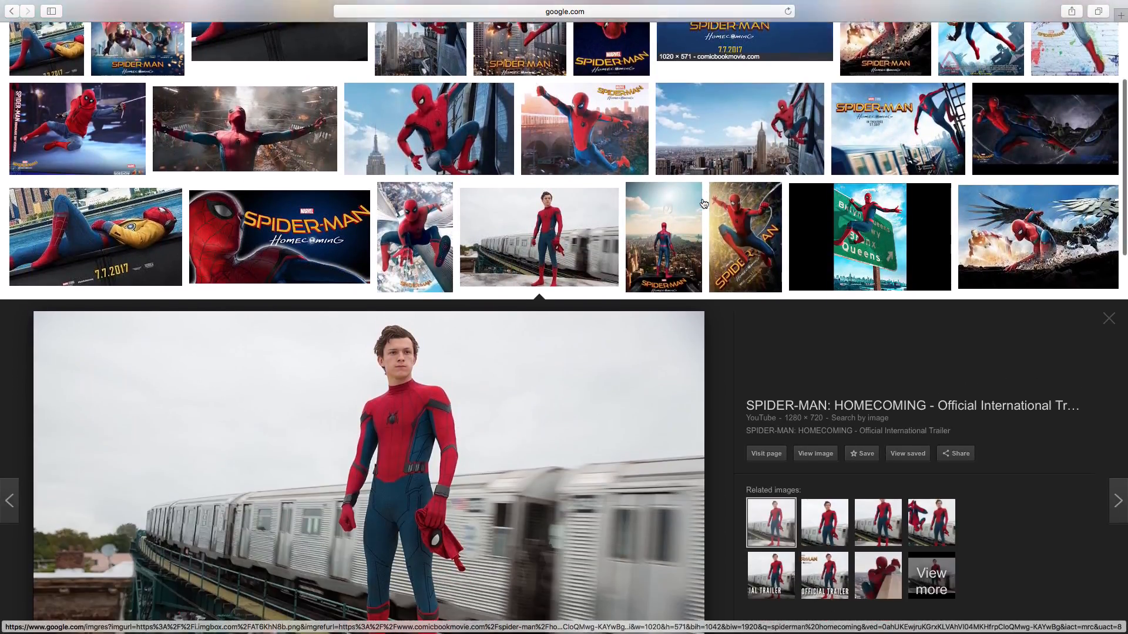
scroll(down, 3)
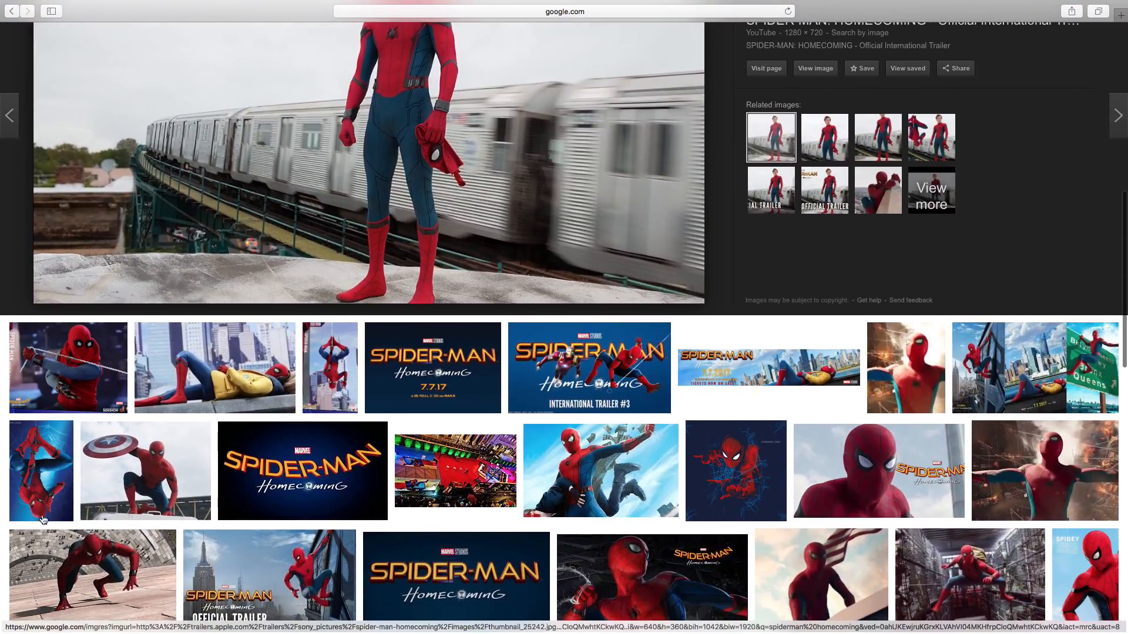
scroll(down, 3)
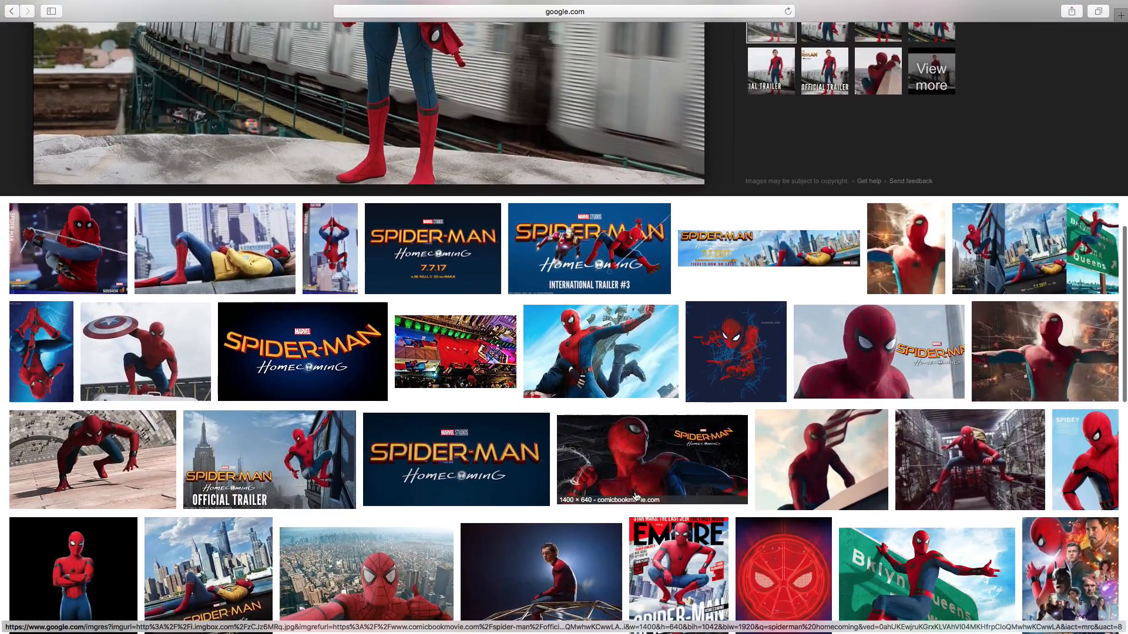
mouse_move(876, 373)
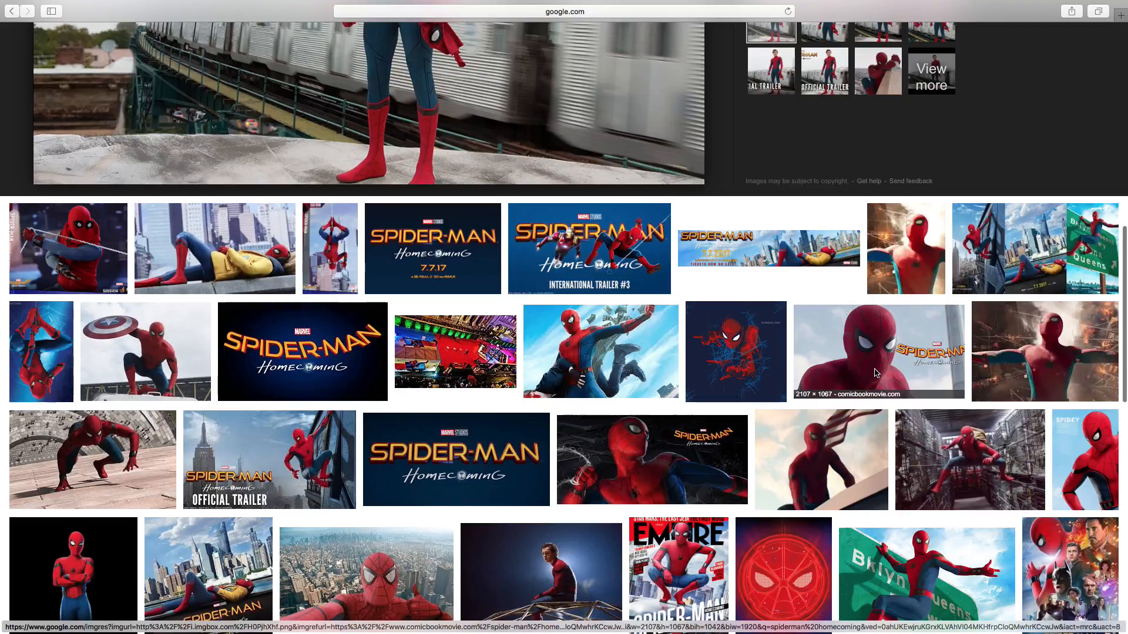
click(878, 351)
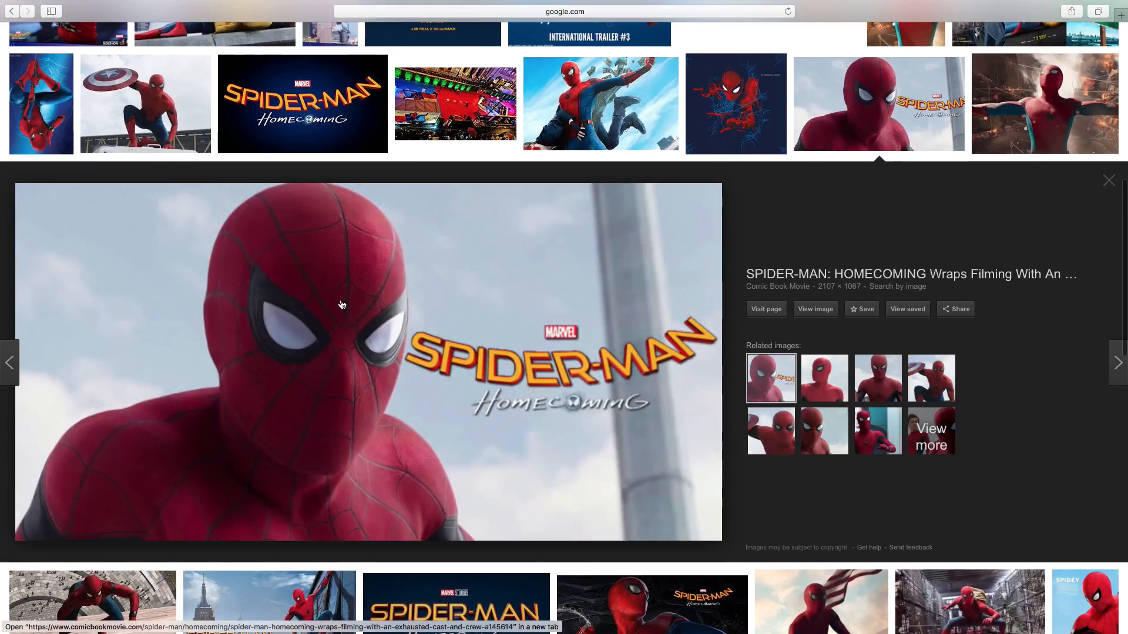
mouse_move(252, 429)
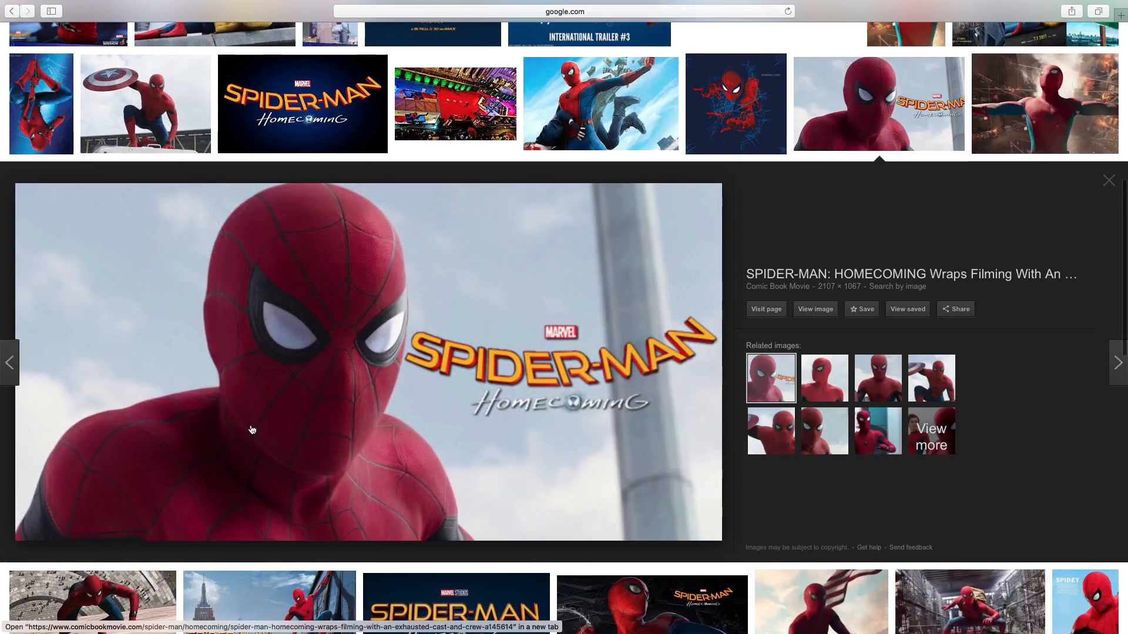
mouse_move(3, 561)
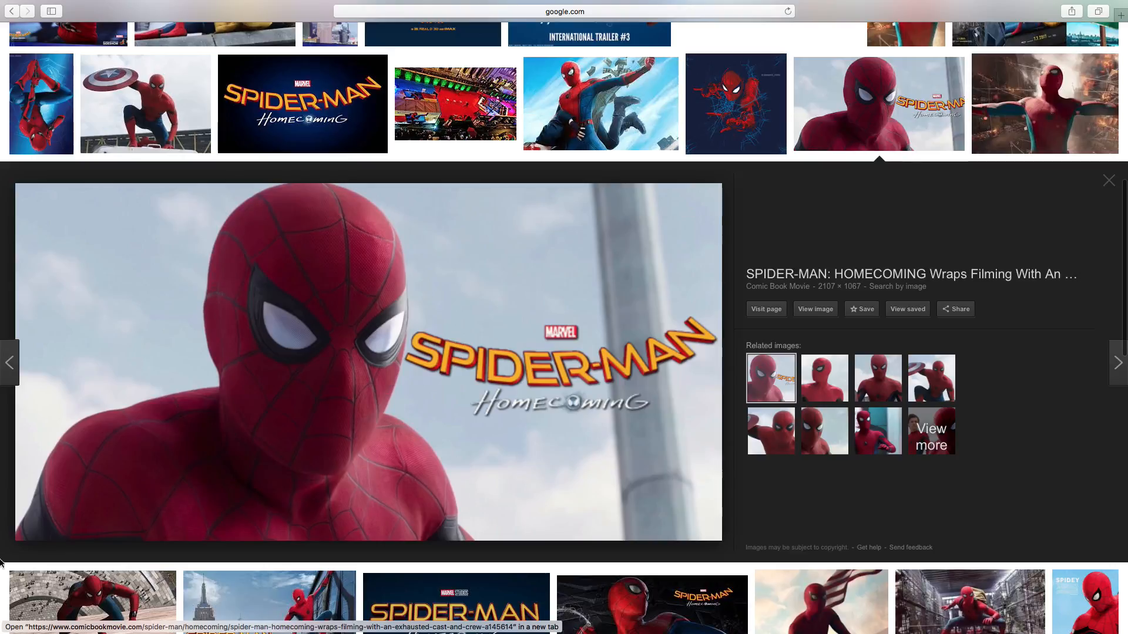
mouse_move(633, 368)
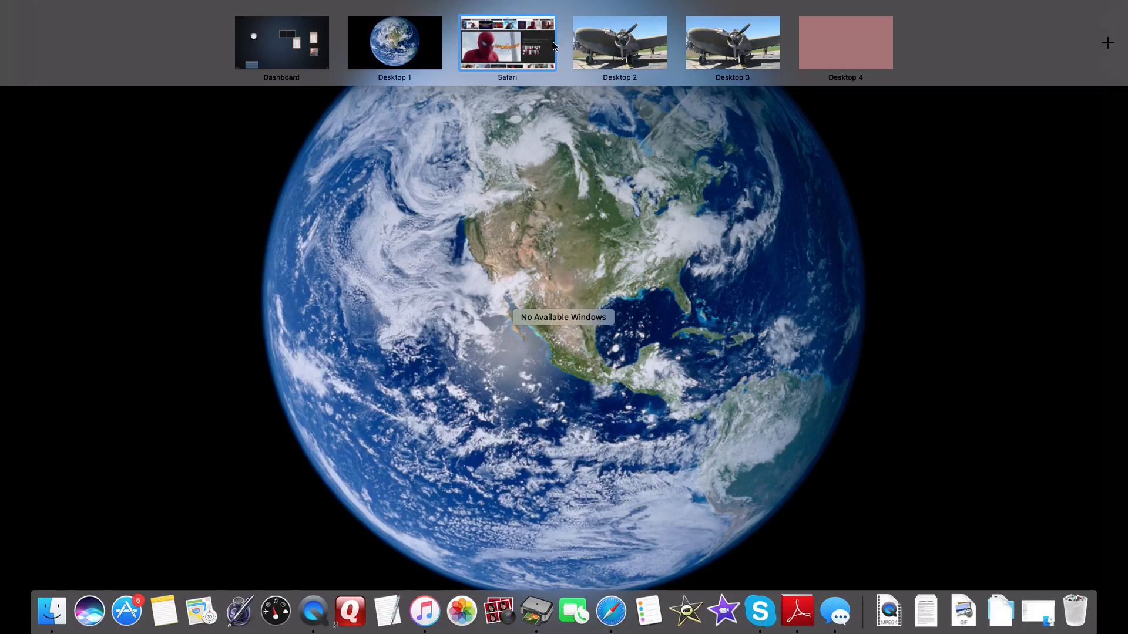
Search 'sketchpad 4.1' in a new tab and open the Sketch.IO Sketchpad site
click(507, 42)
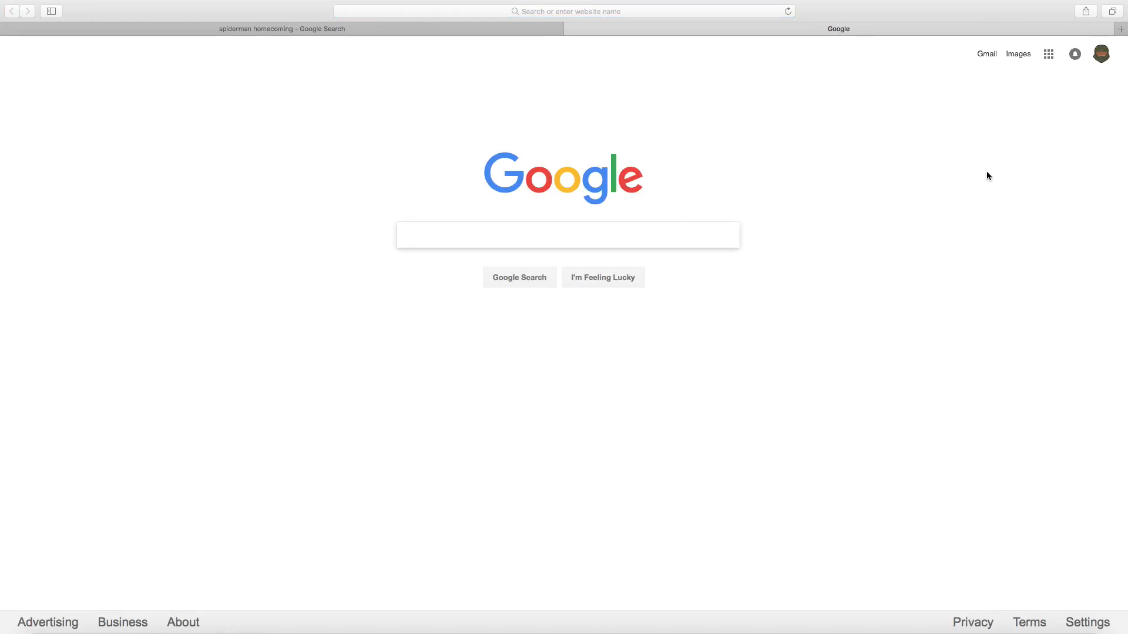
text(sketchpad 4.1)
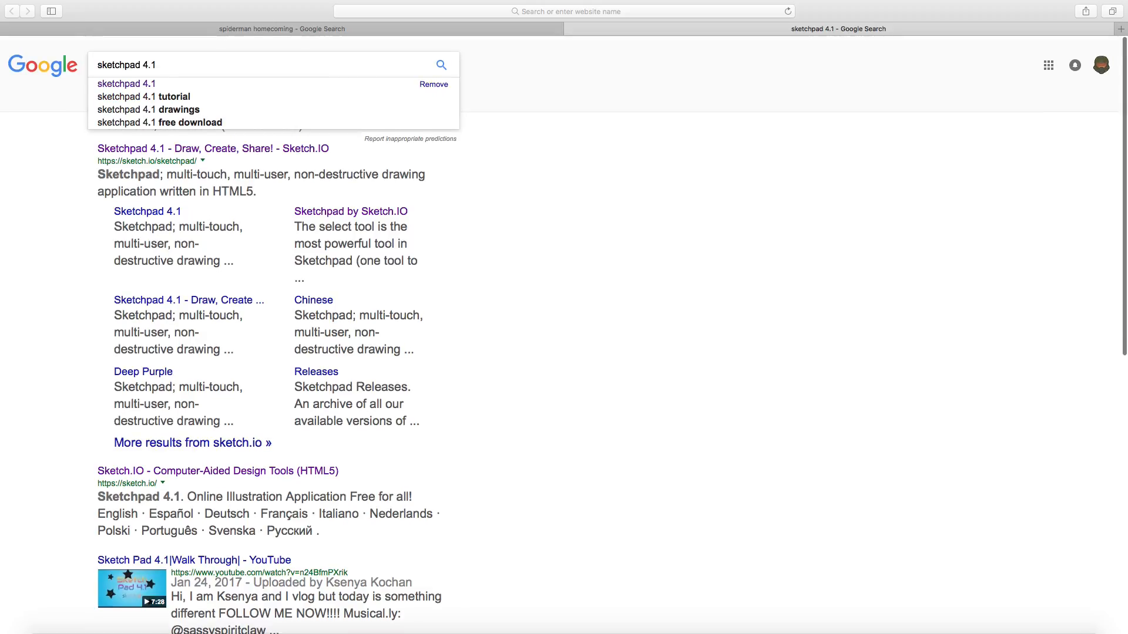
click(218, 148)
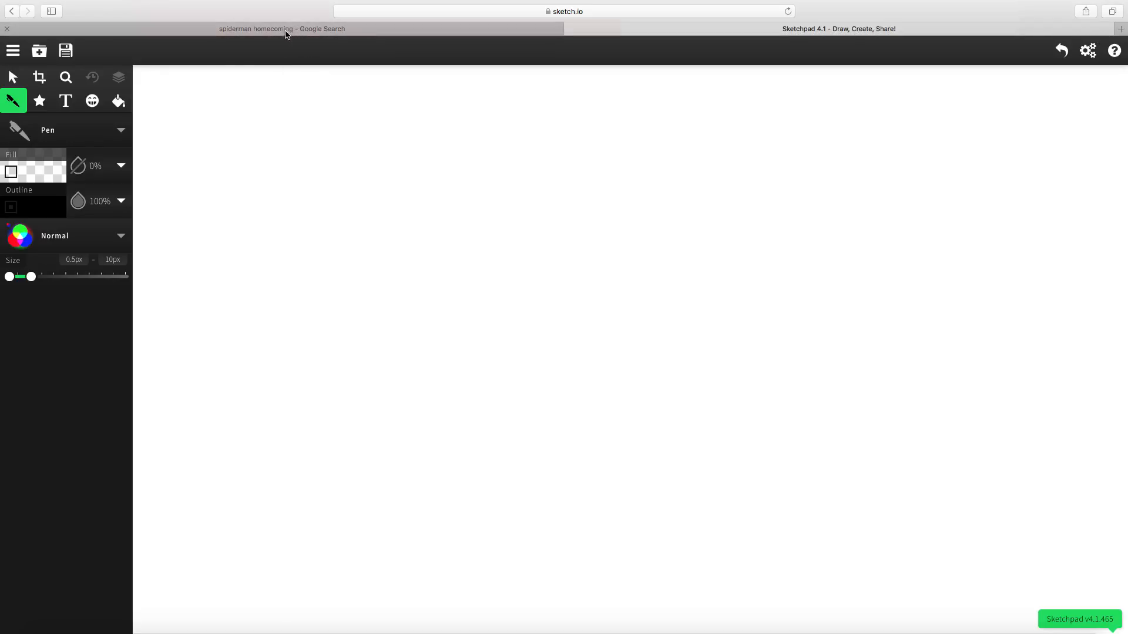
Draw the black pen head outline while checking the Spider-Man reference tab
click(282, 29)
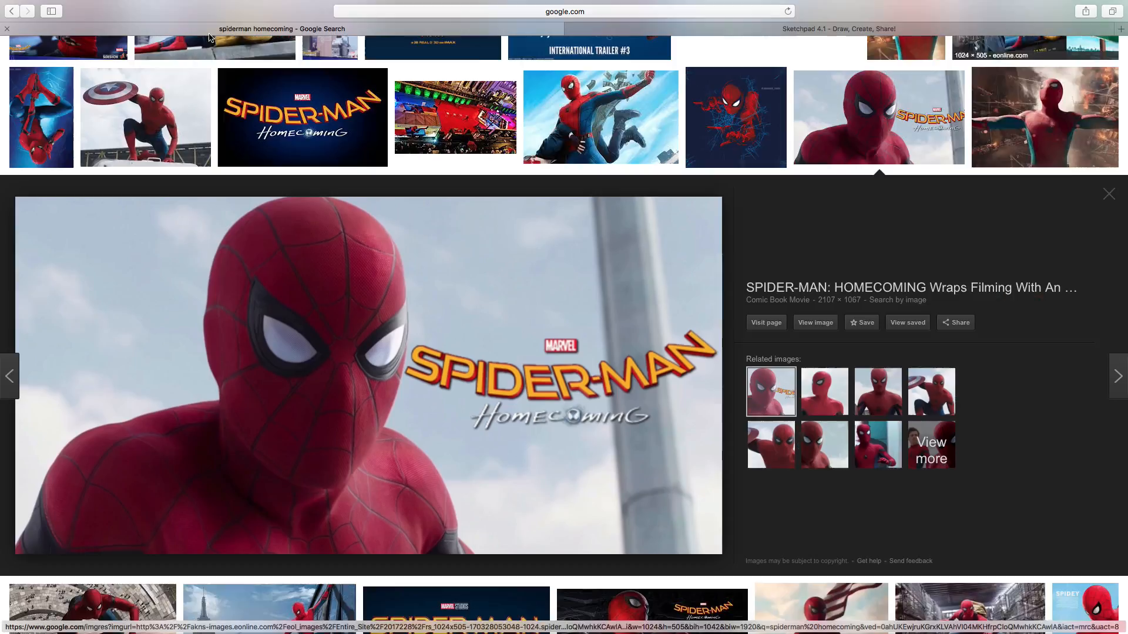
mouse_move(327, 556)
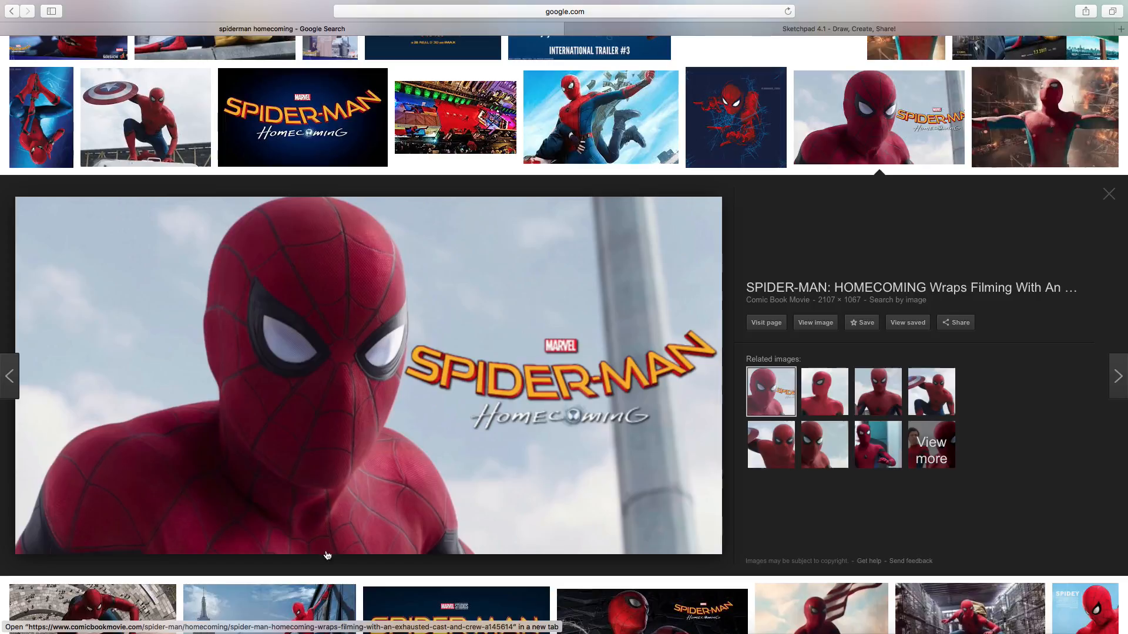
click(838, 41)
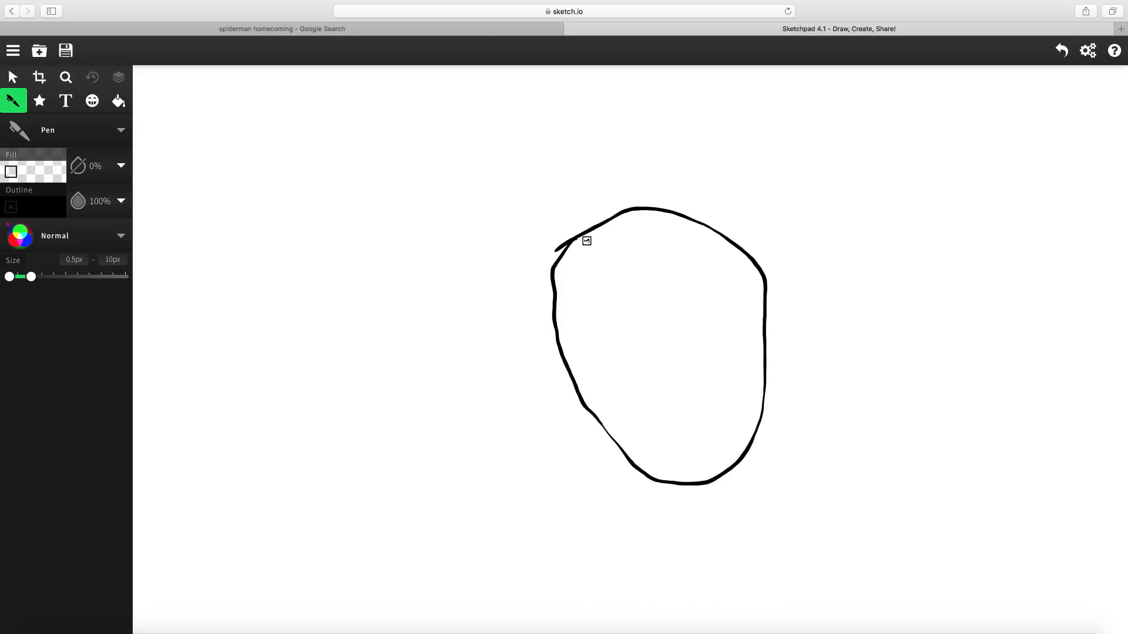
mouse_move(606, 172)
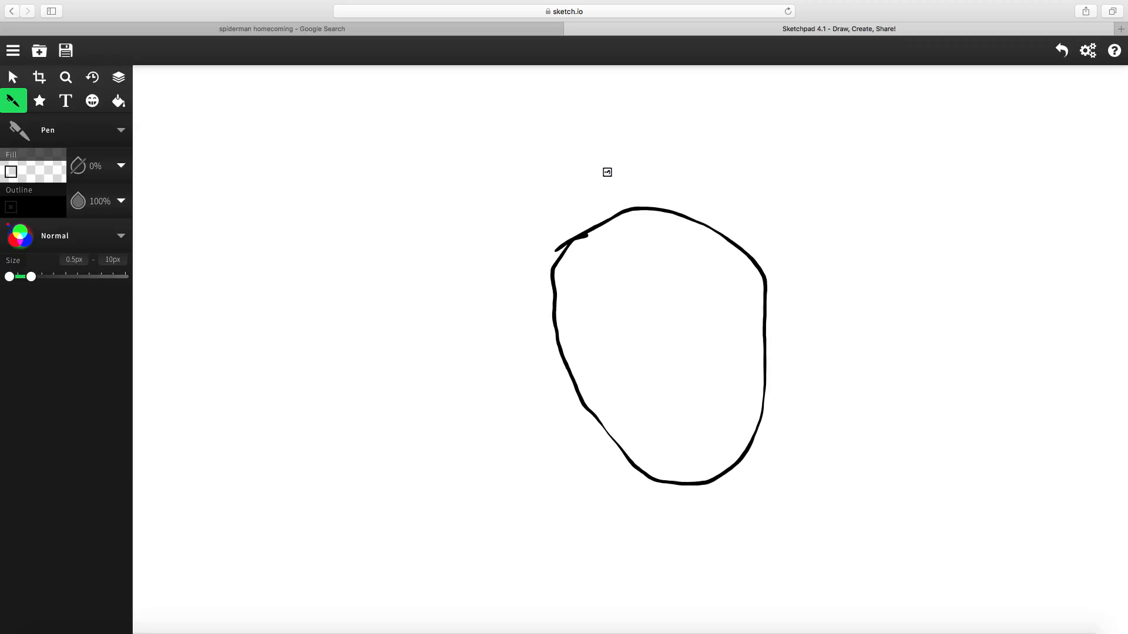
click(281, 29)
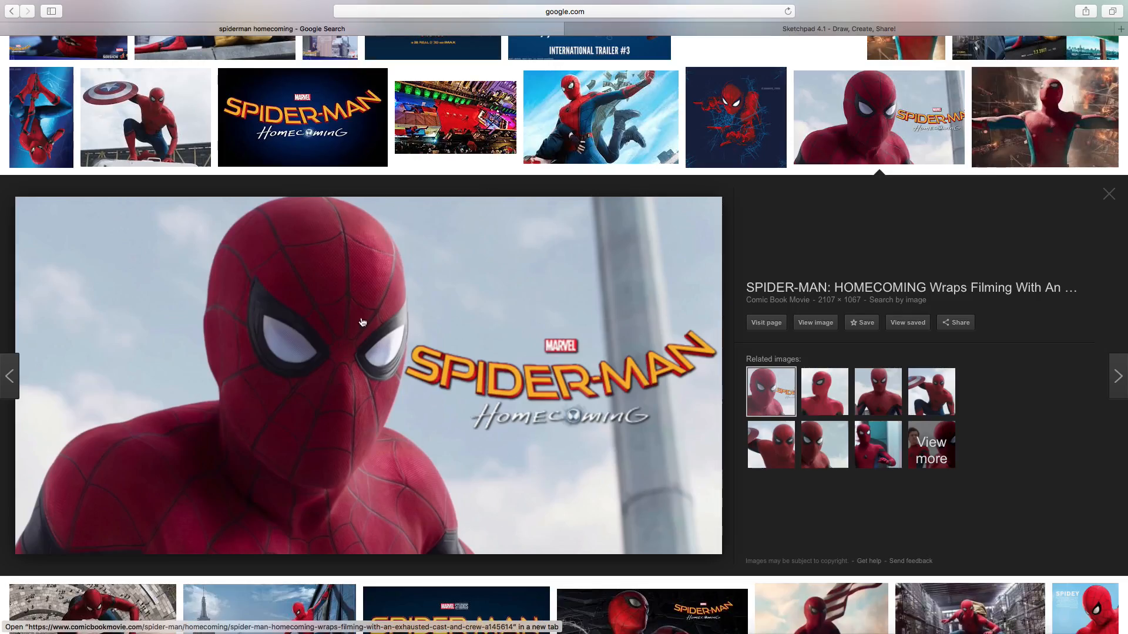
Draw both eye outlines, fill their rims black, and choose red e90808
click(838, 29)
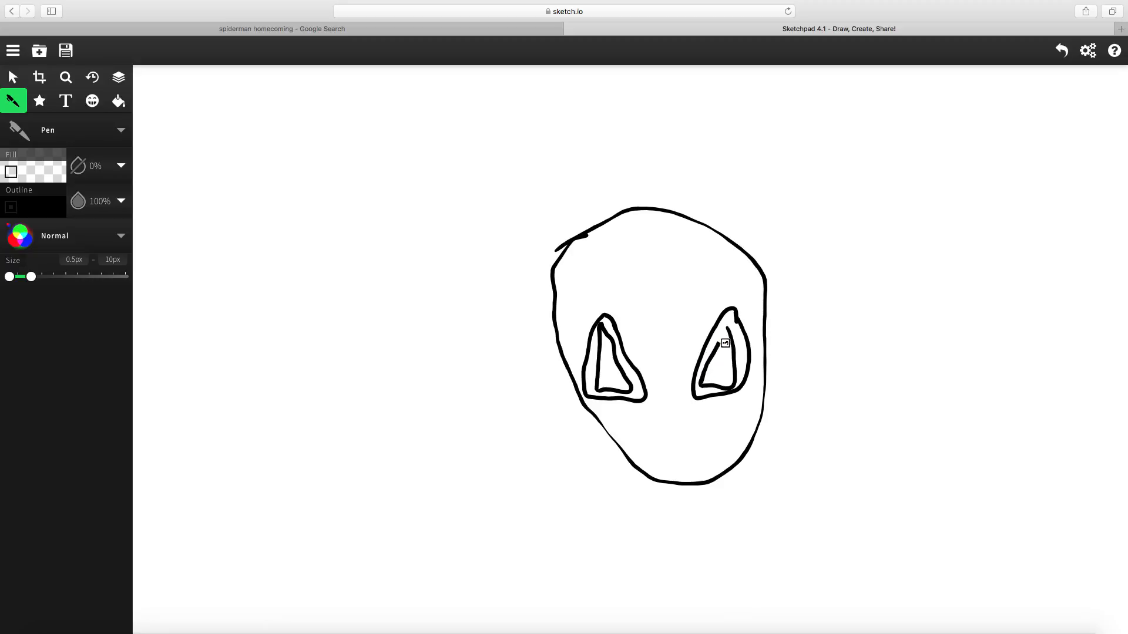
mouse_move(65, 101)
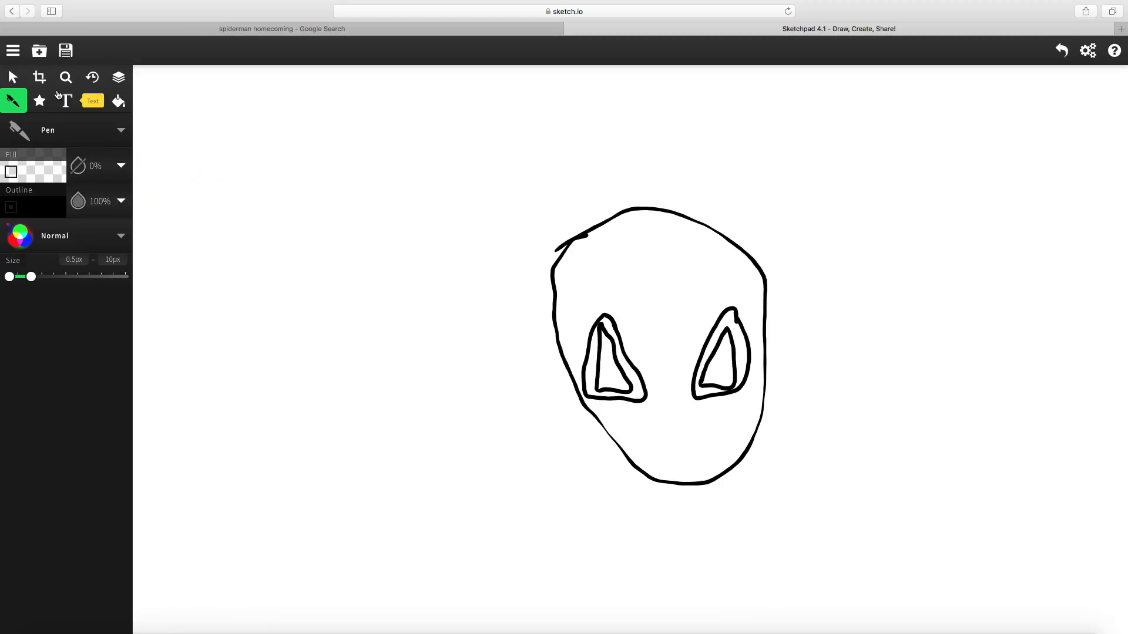
click(118, 100)
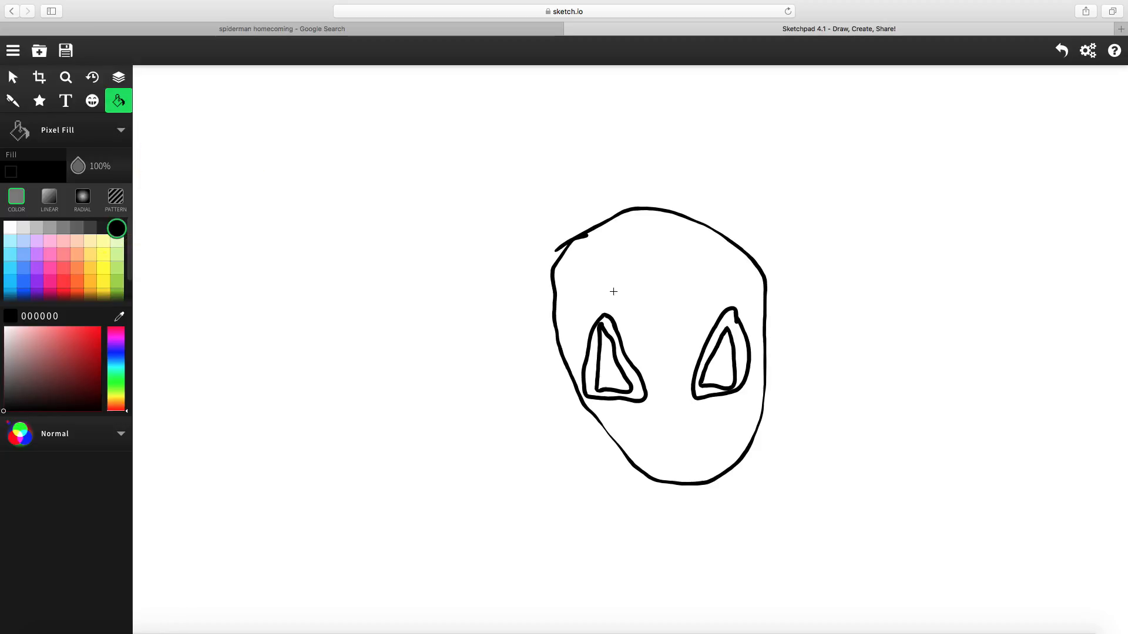
click(718, 359)
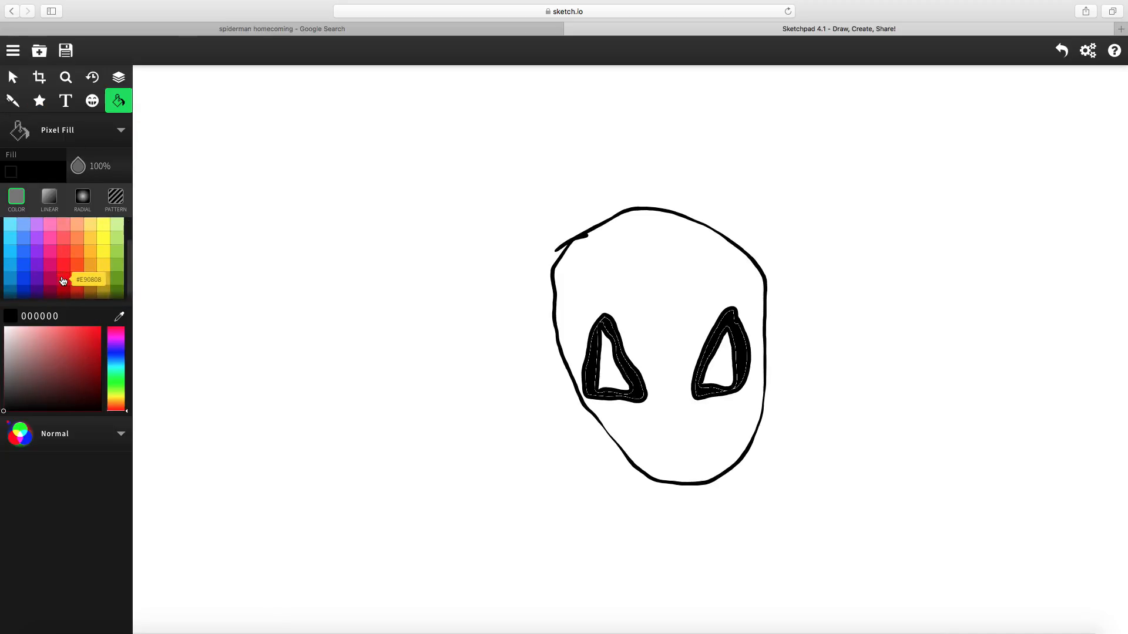
click(662, 338)
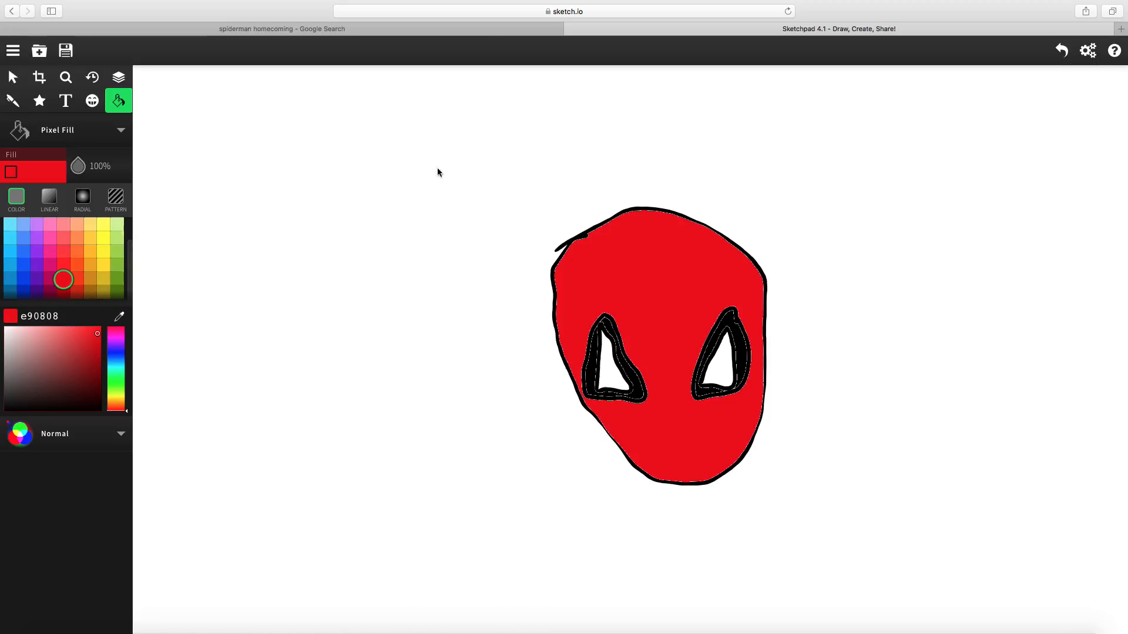
Fill the head red, then pen web lines radiating upward from between the eyes
click(12, 100)
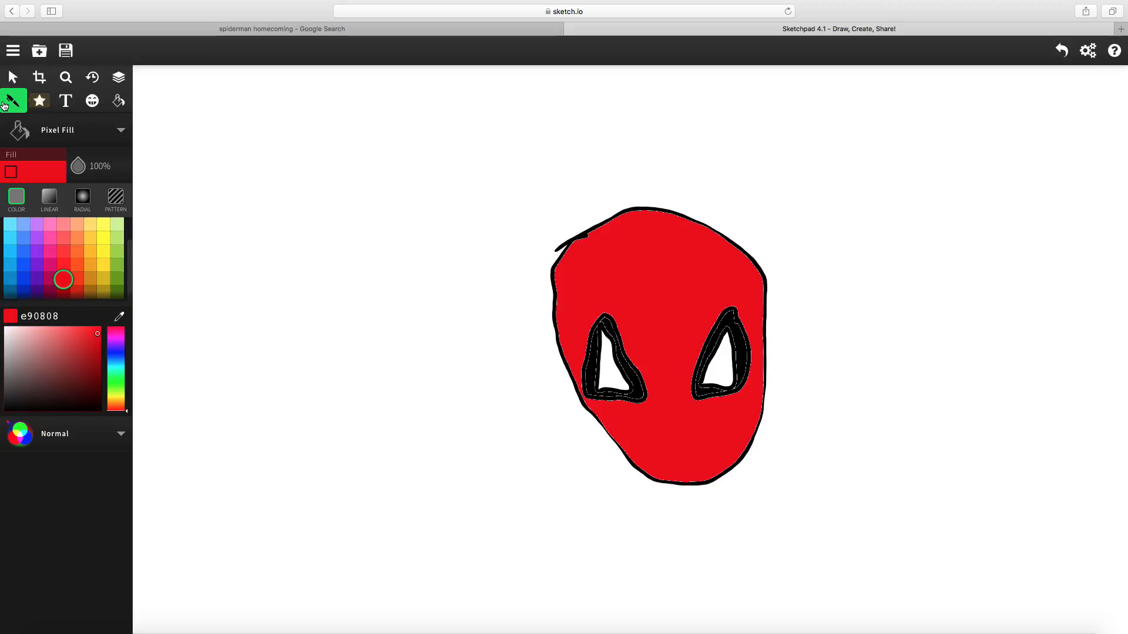
click(12, 100)
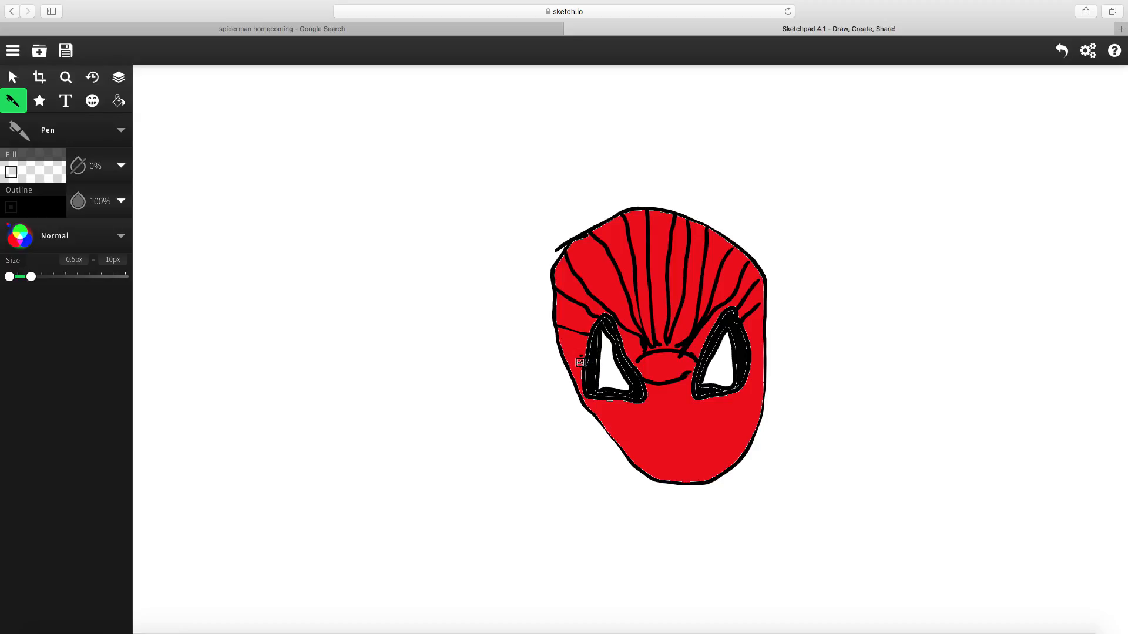
mouse_move(588, 358)
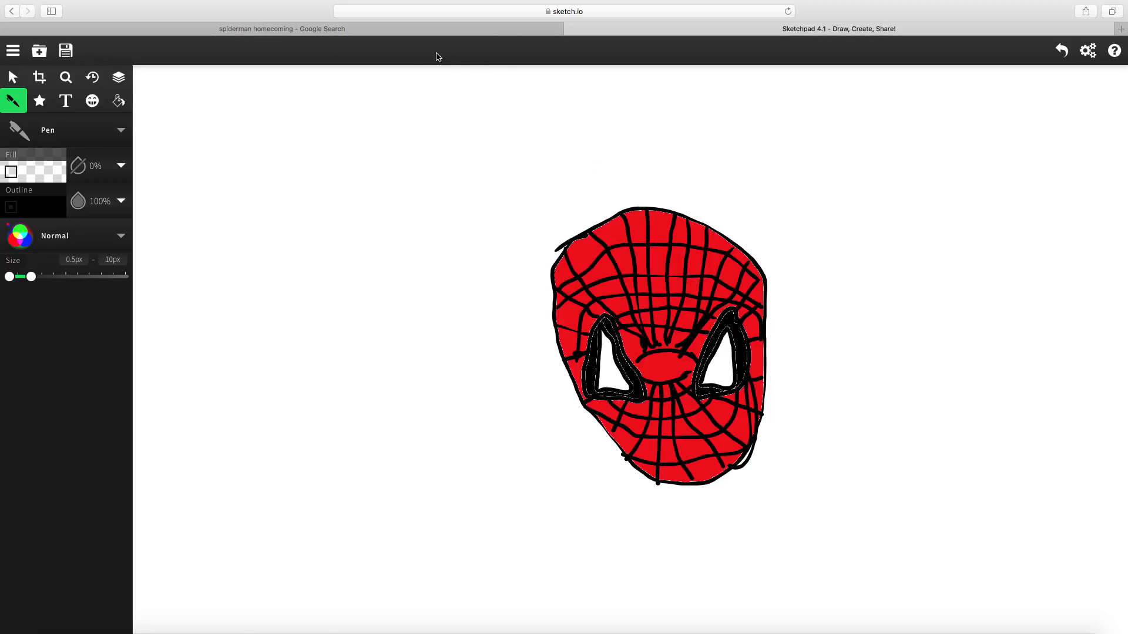
Draw the remaining radial and curved cross web strands, then view the Google tab
click(282, 29)
text(spid)
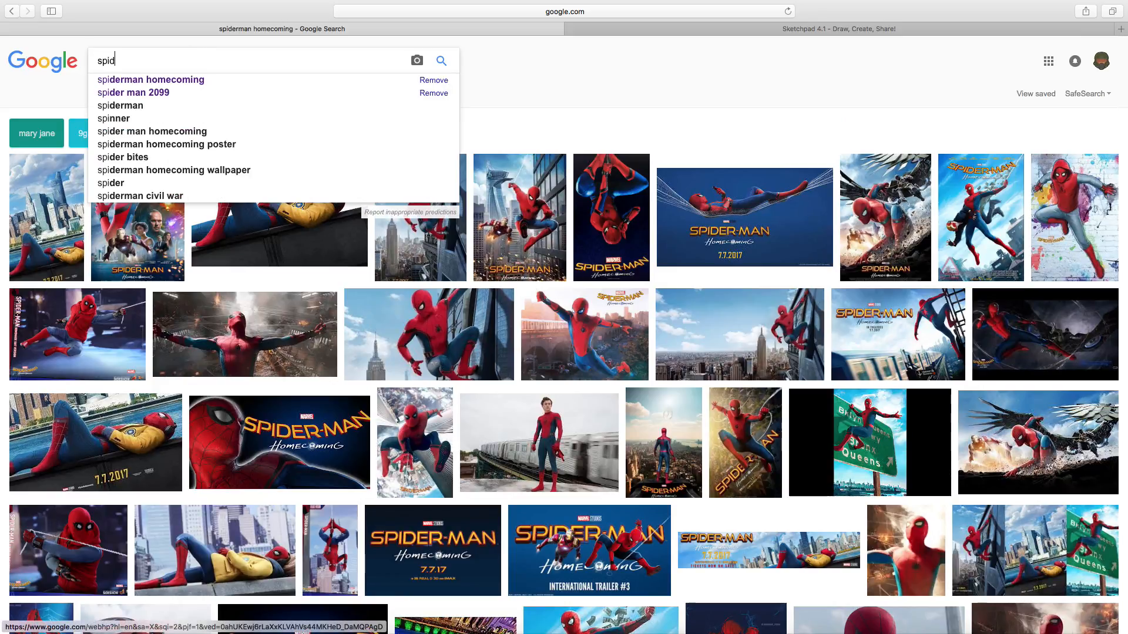
Search Google Images for 'spiderman 2099 suit'
text(erman 2099)
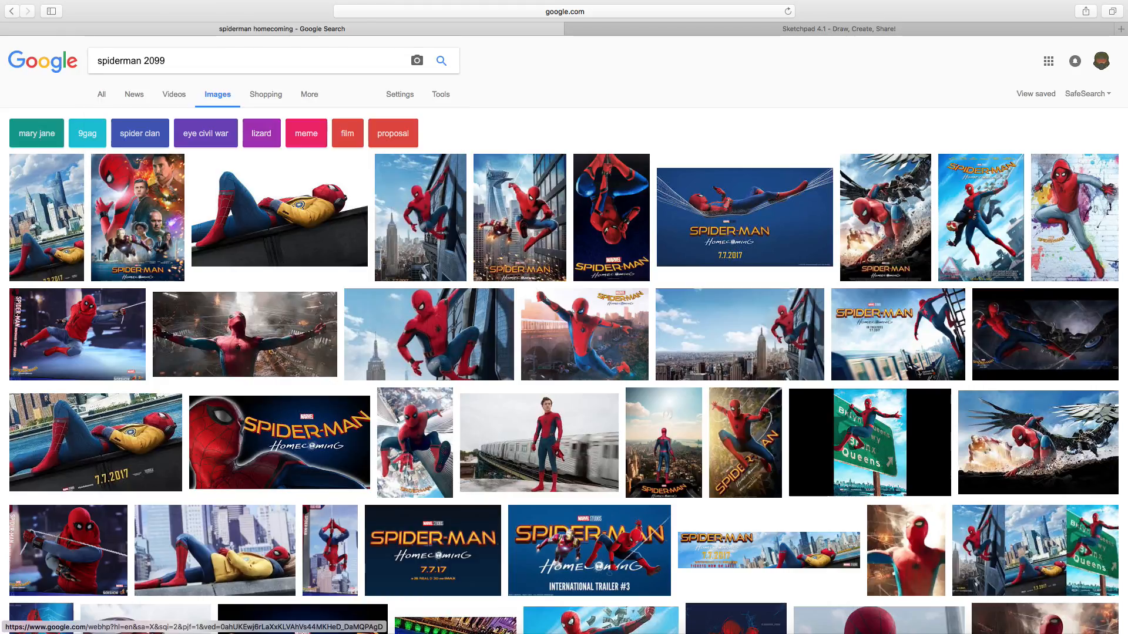
key(Return)
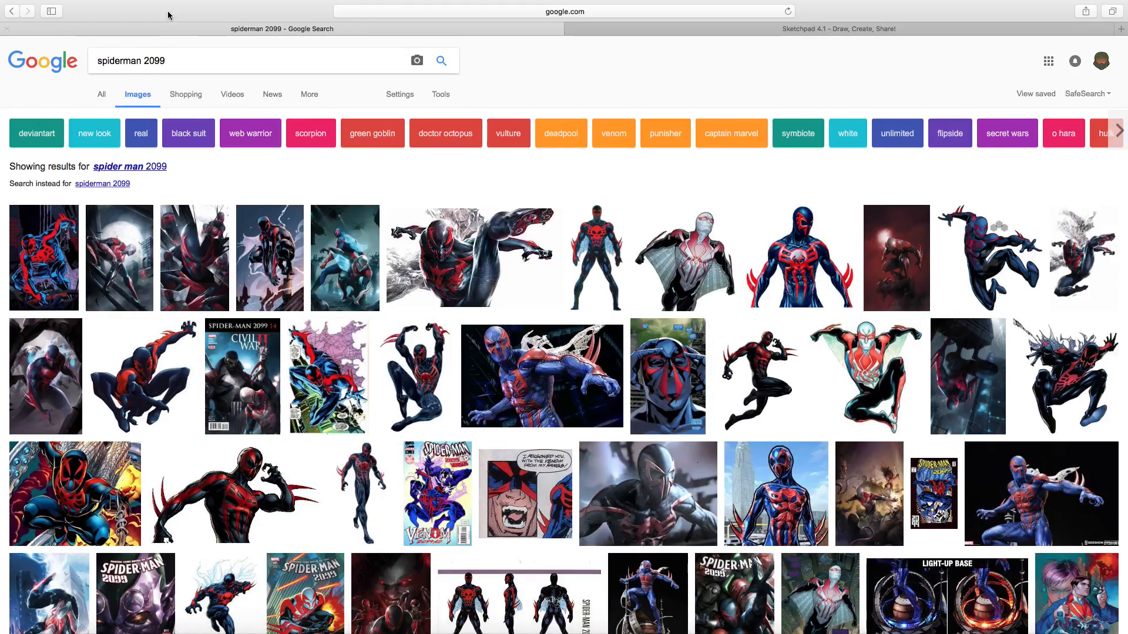
text(s)
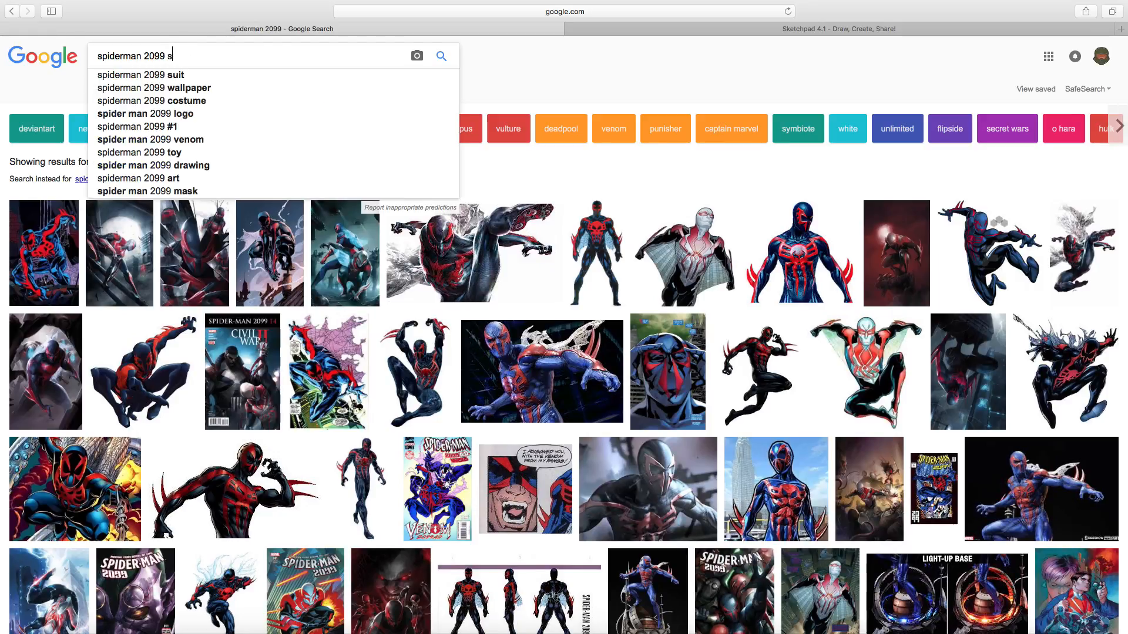
click(141, 75)
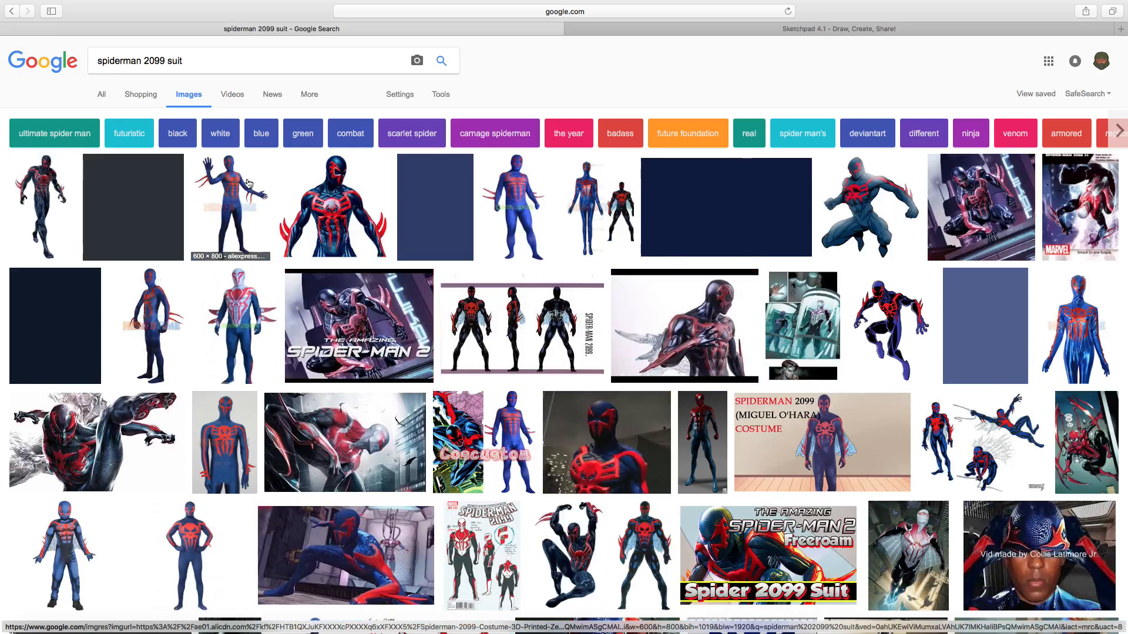
Extend the query to 'spiderman 2099 suit edge of time'
scroll(down, 3)
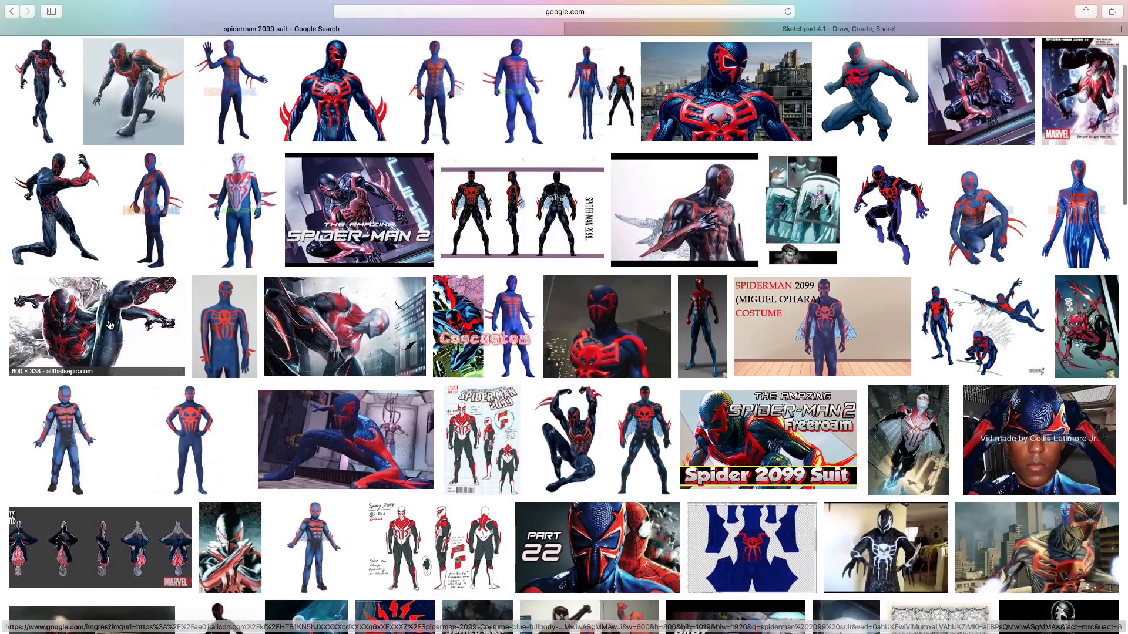
scroll(up, 3)
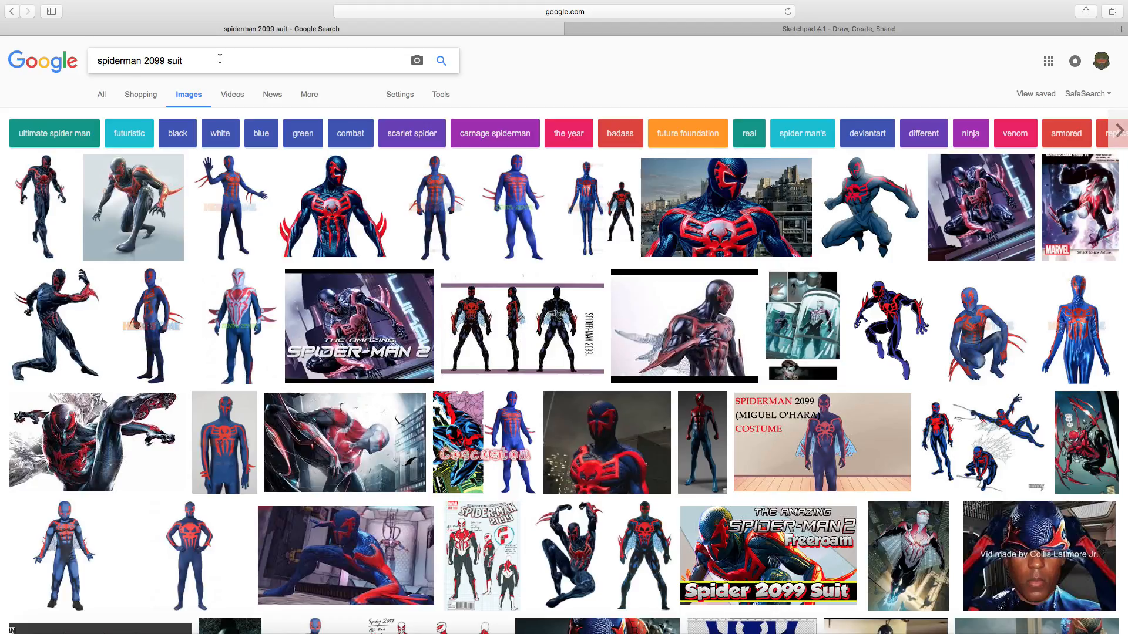
text(edg)
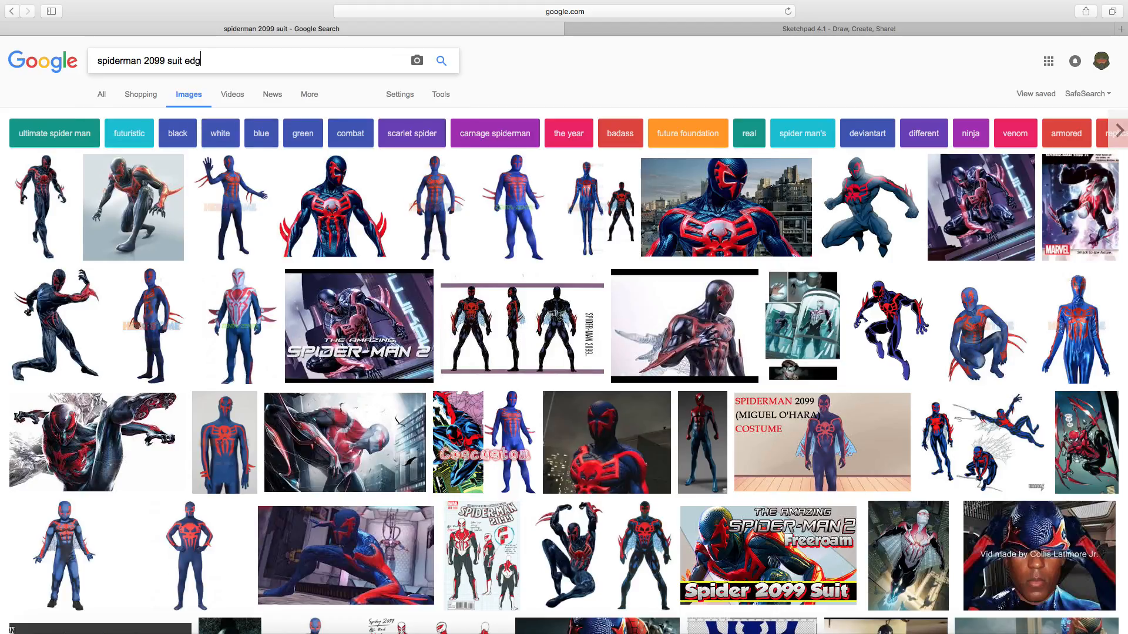
text(e of t)
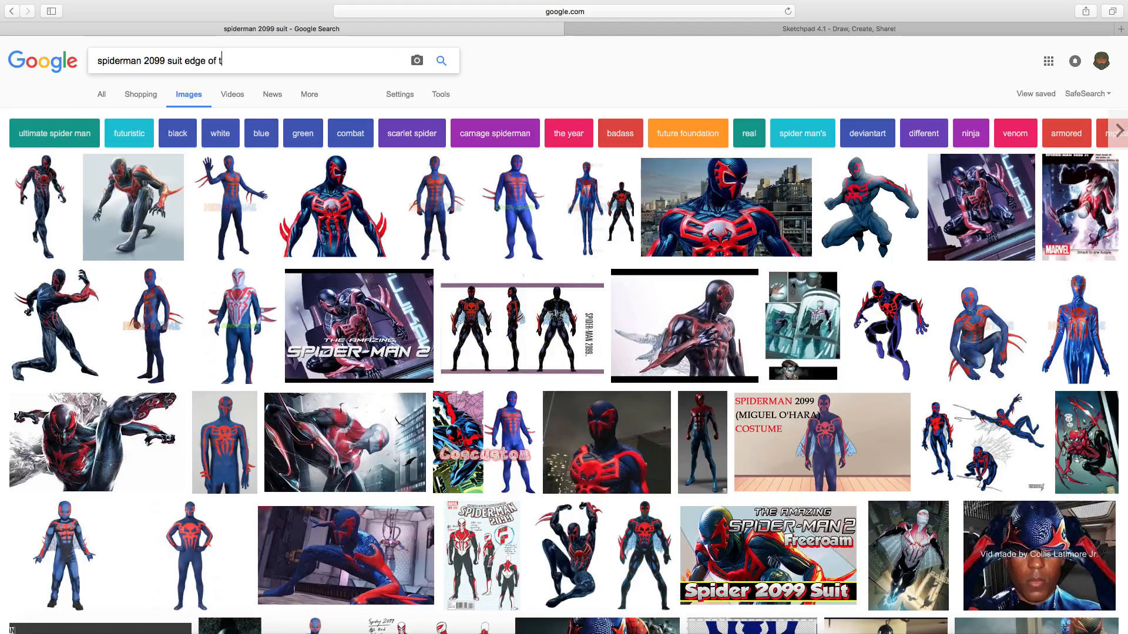
text(ime)
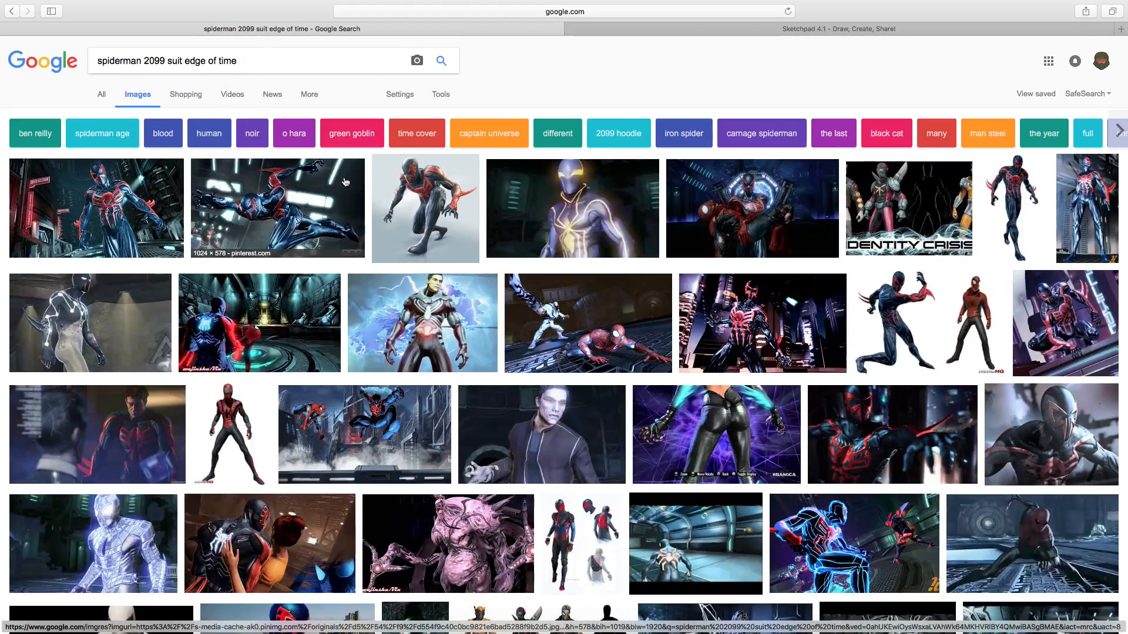
scroll(down, 3)
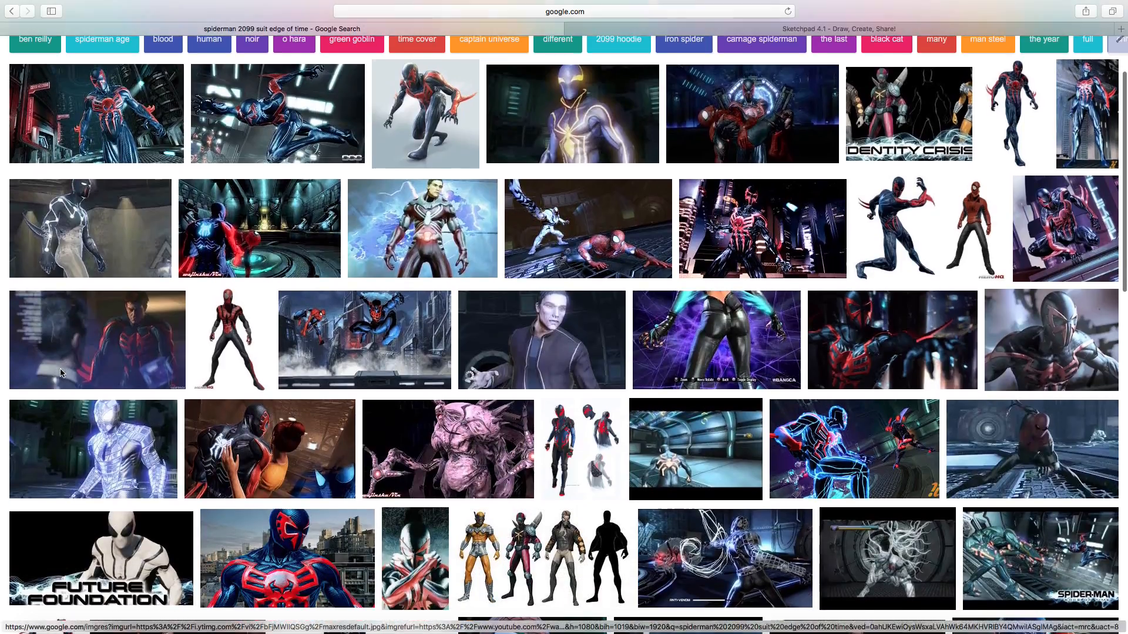
mouse_move(231, 338)
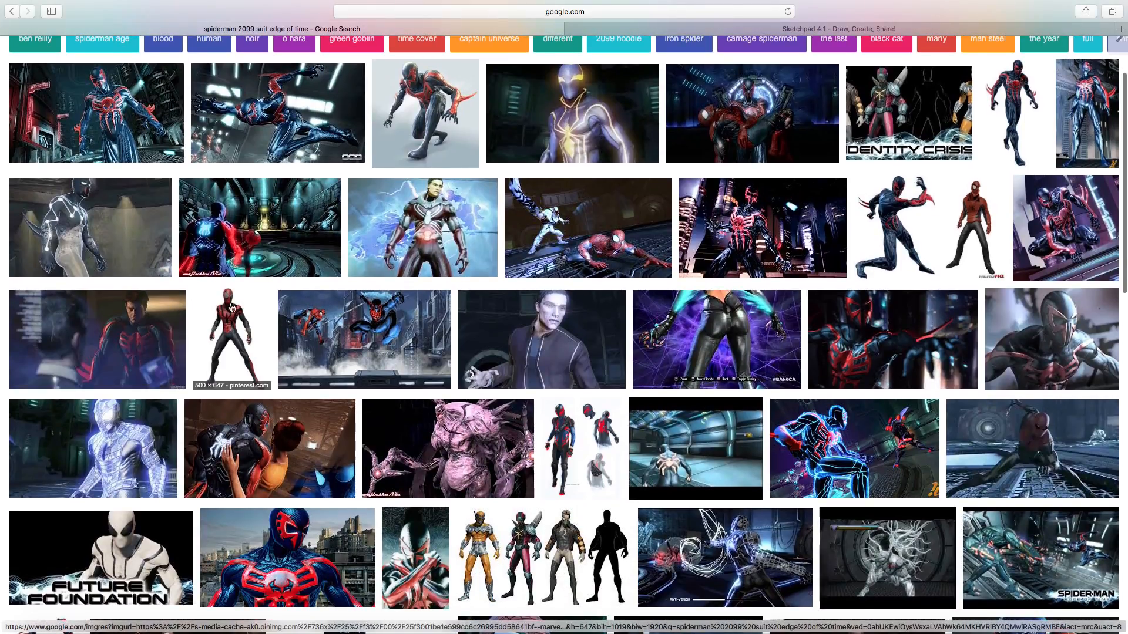
scroll(down, 3)
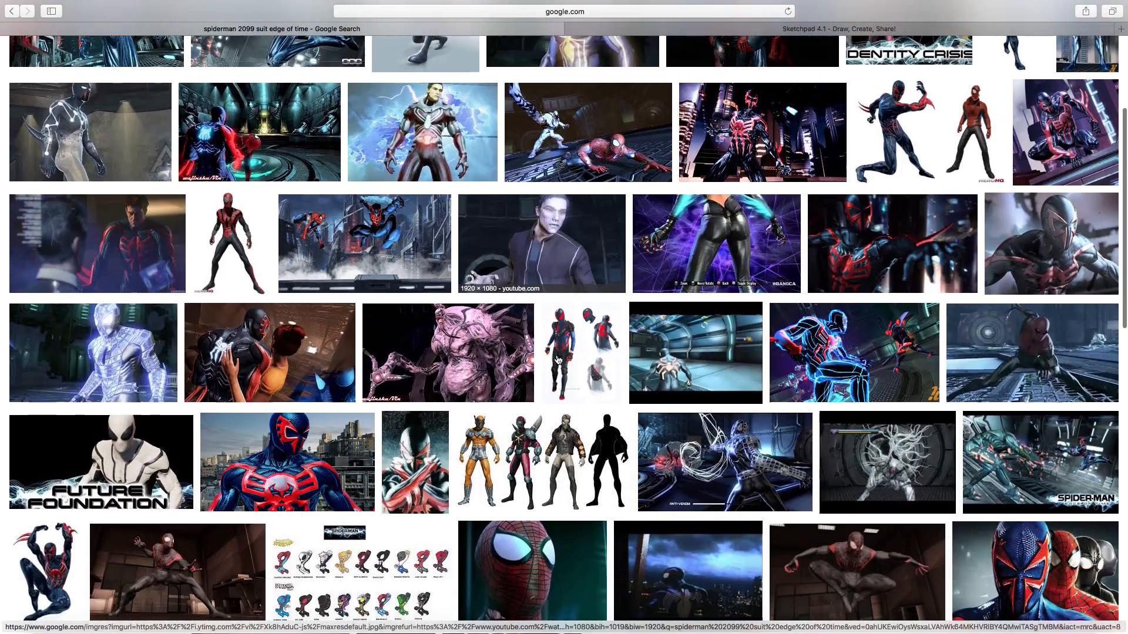
scroll(down, 3)
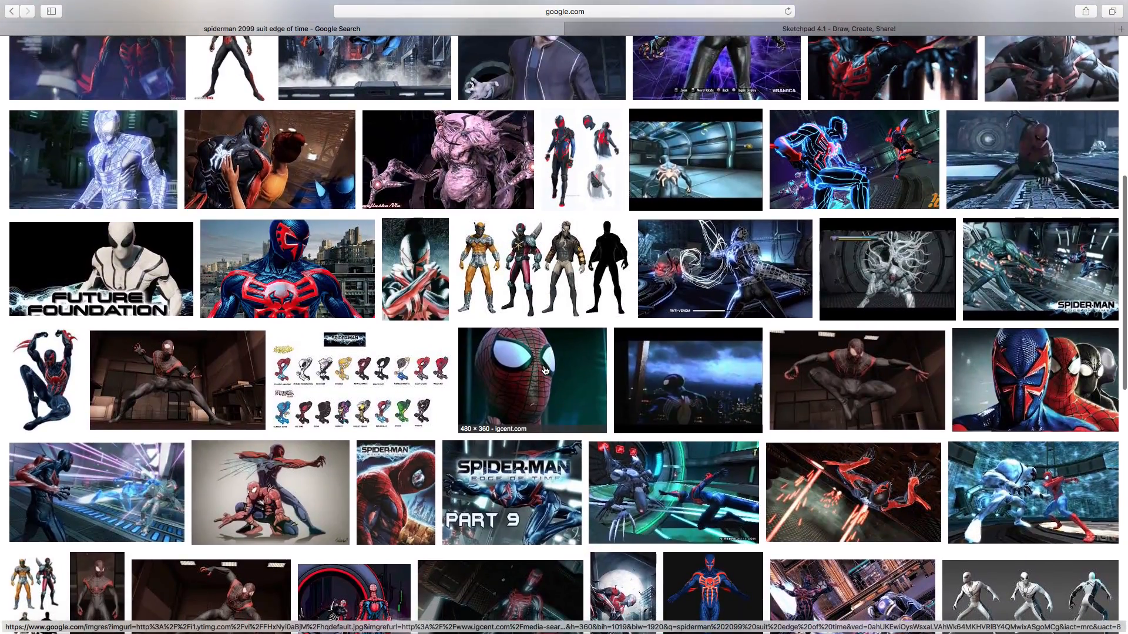
scroll(up, 3)
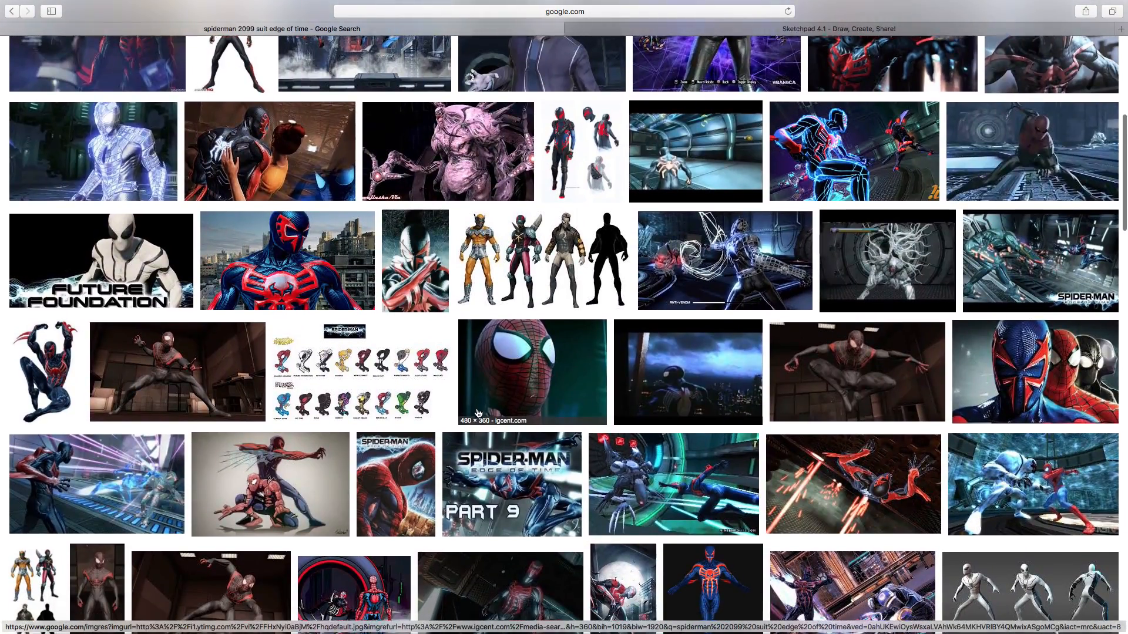
scroll(down, 3)
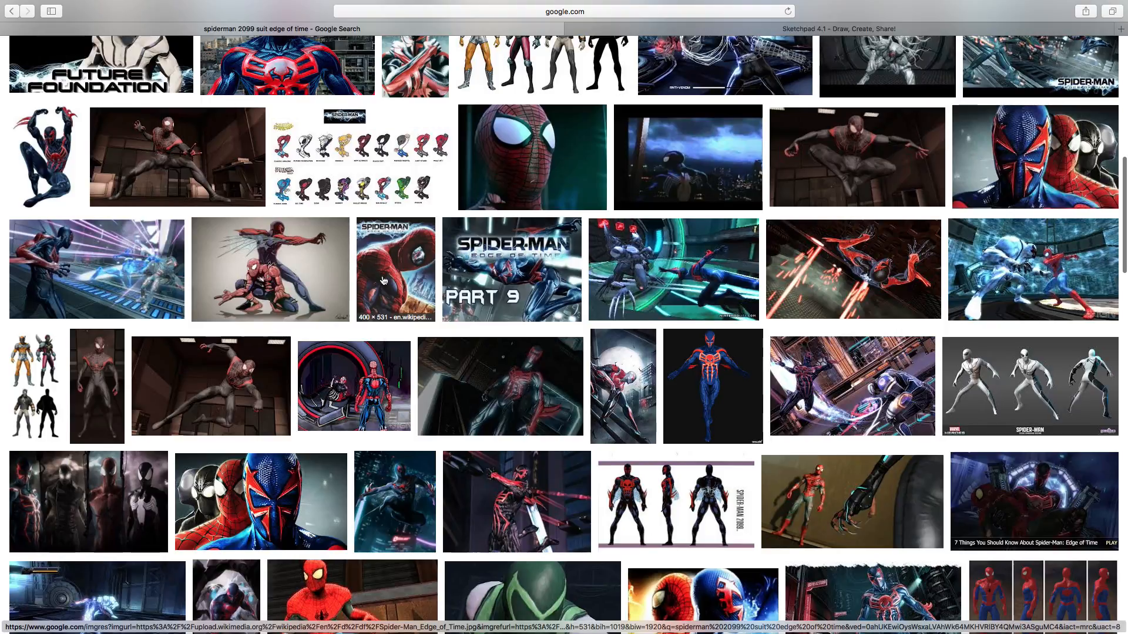
scroll(down, 3)
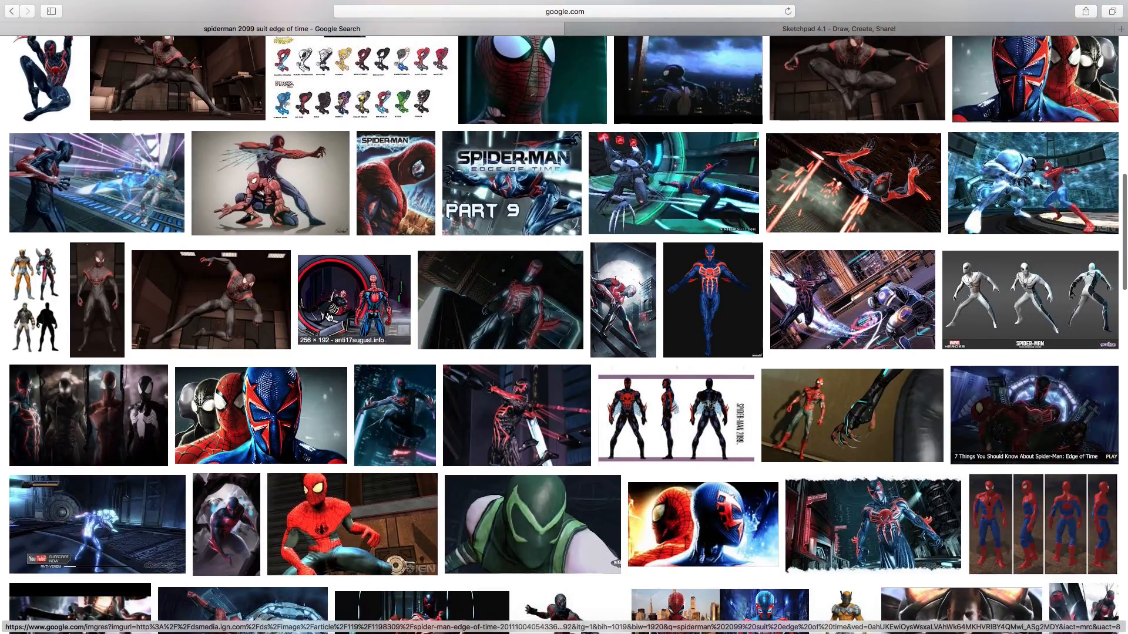
click(352, 299)
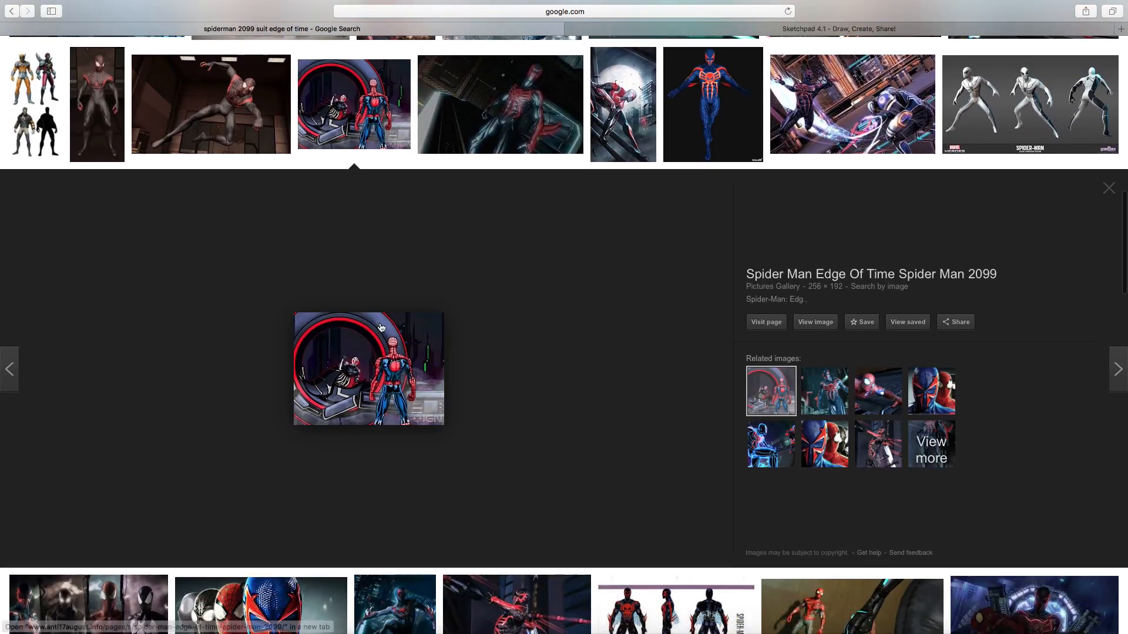
mouse_move(770, 391)
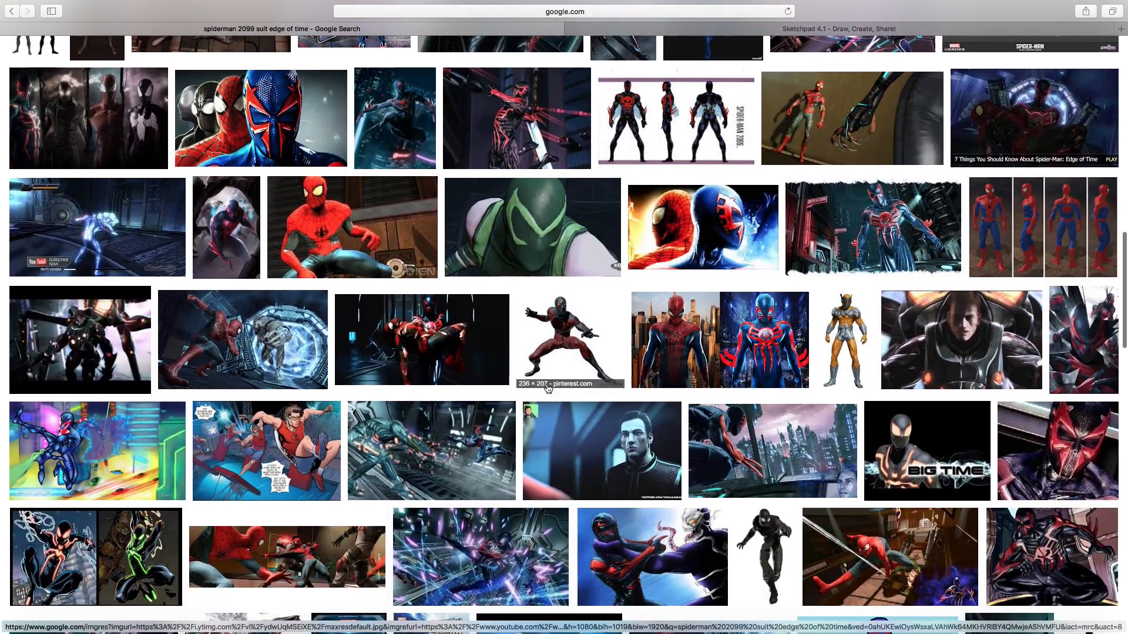
scroll(down, 3)
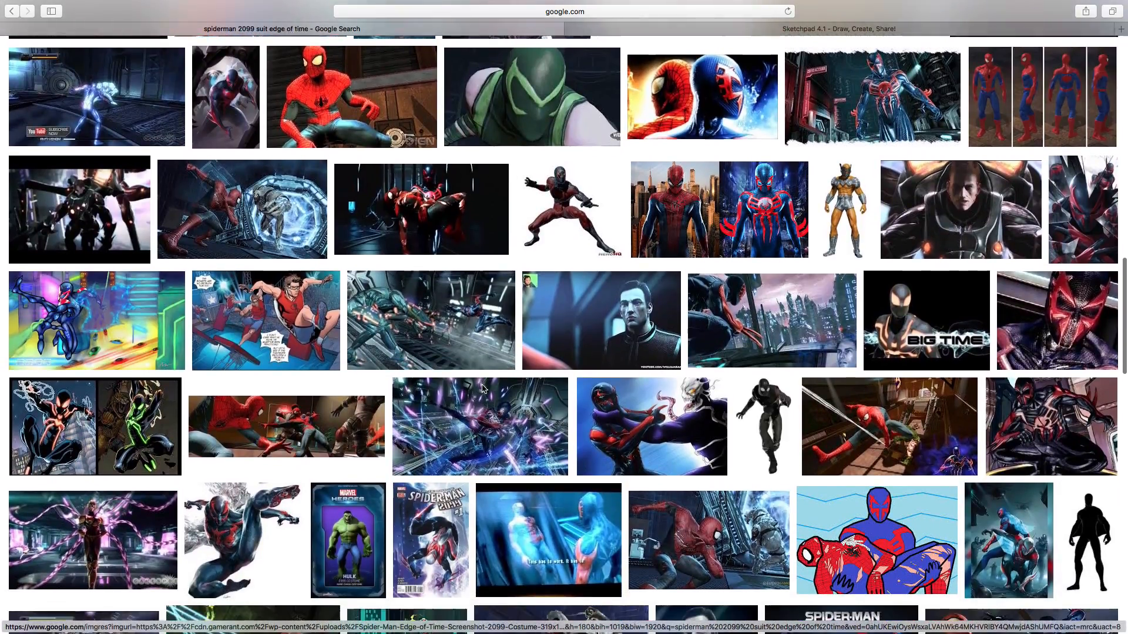
scroll(down, 3)
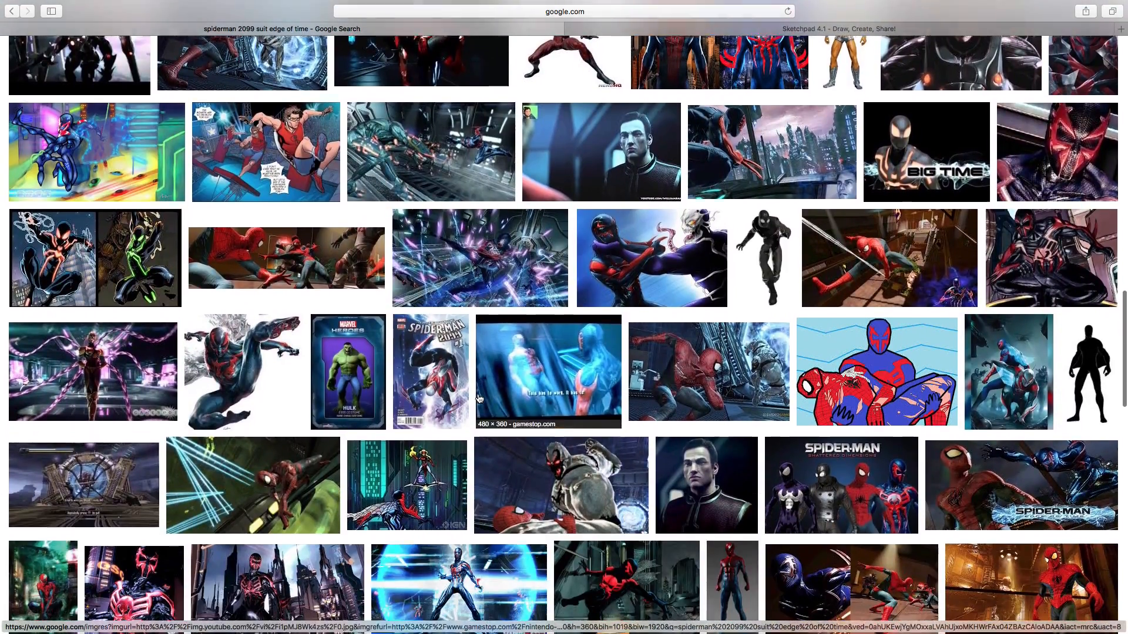
scroll(down, 3)
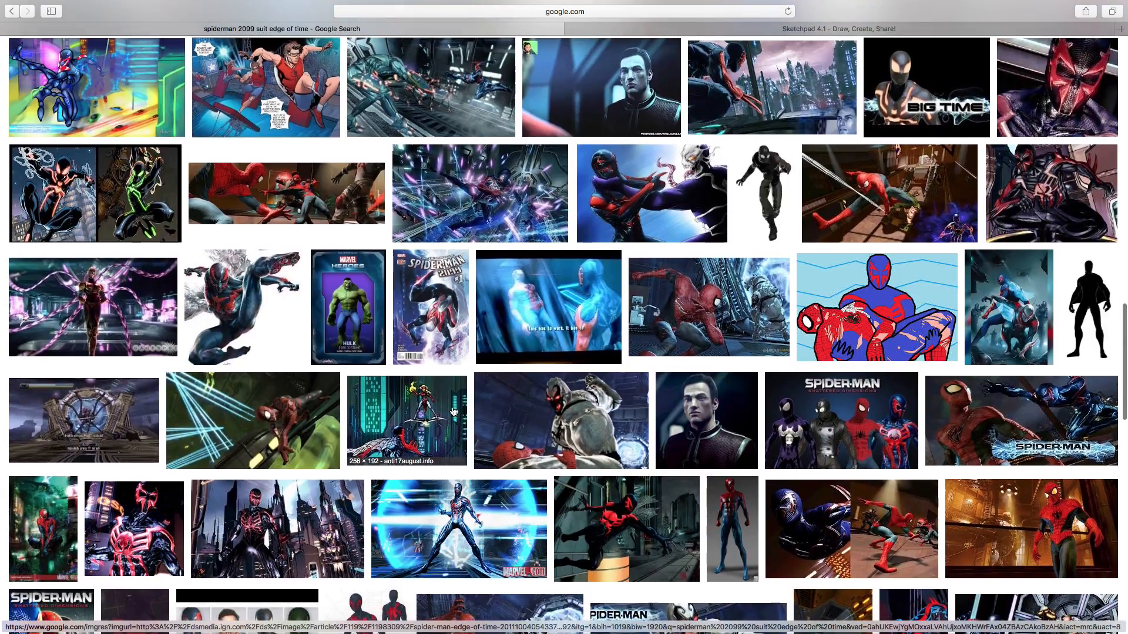
scroll(down, 3)
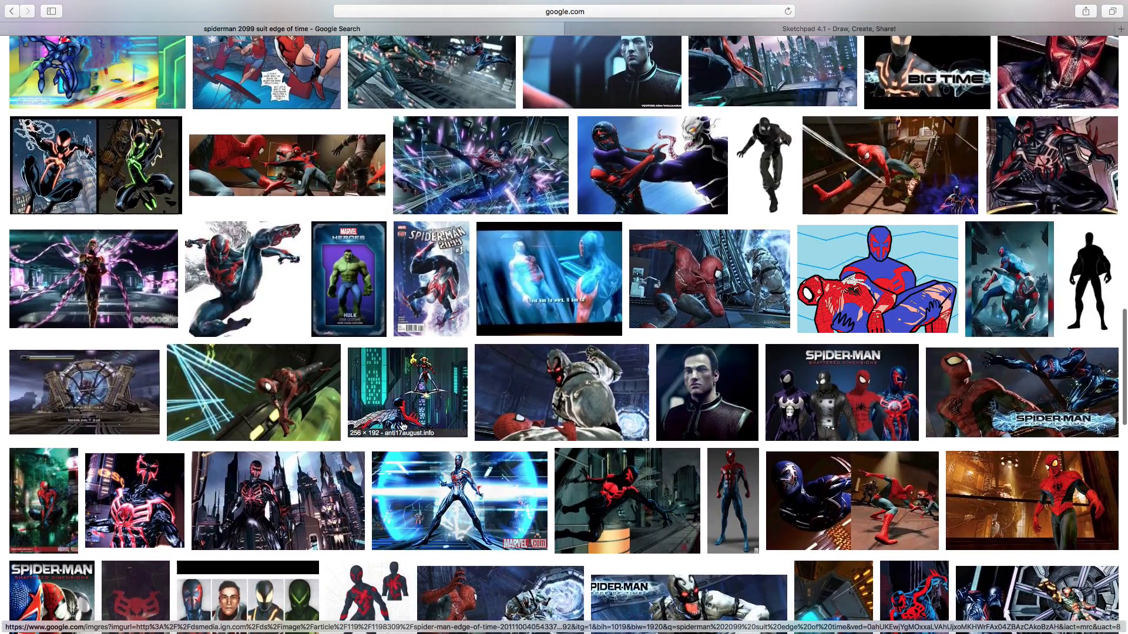
mouse_move(648, 414)
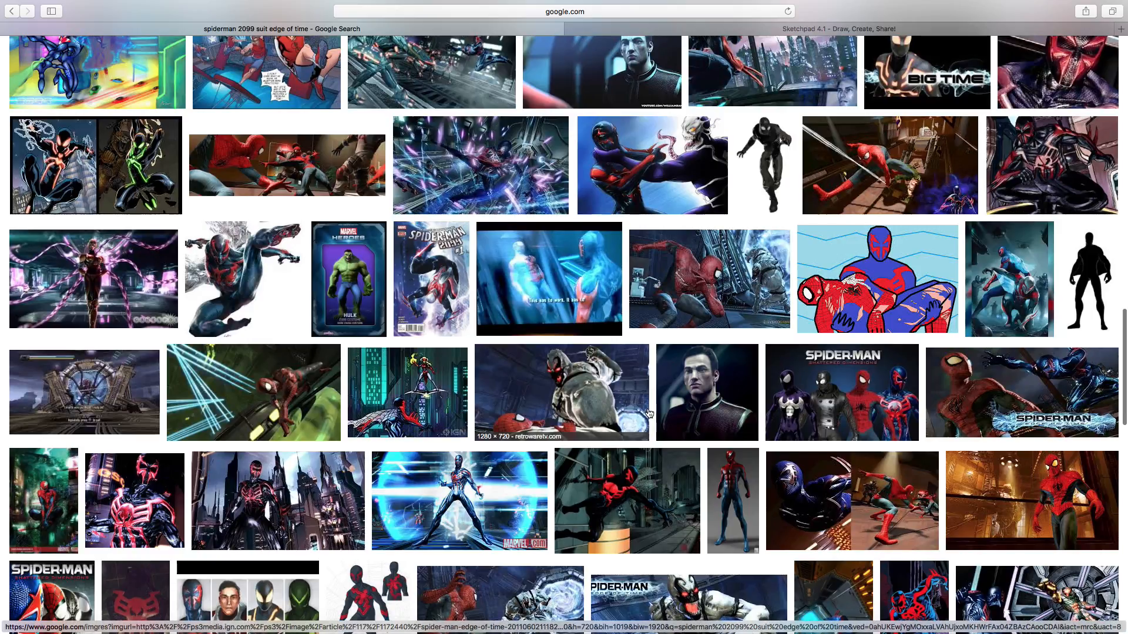
scroll(down, 3)
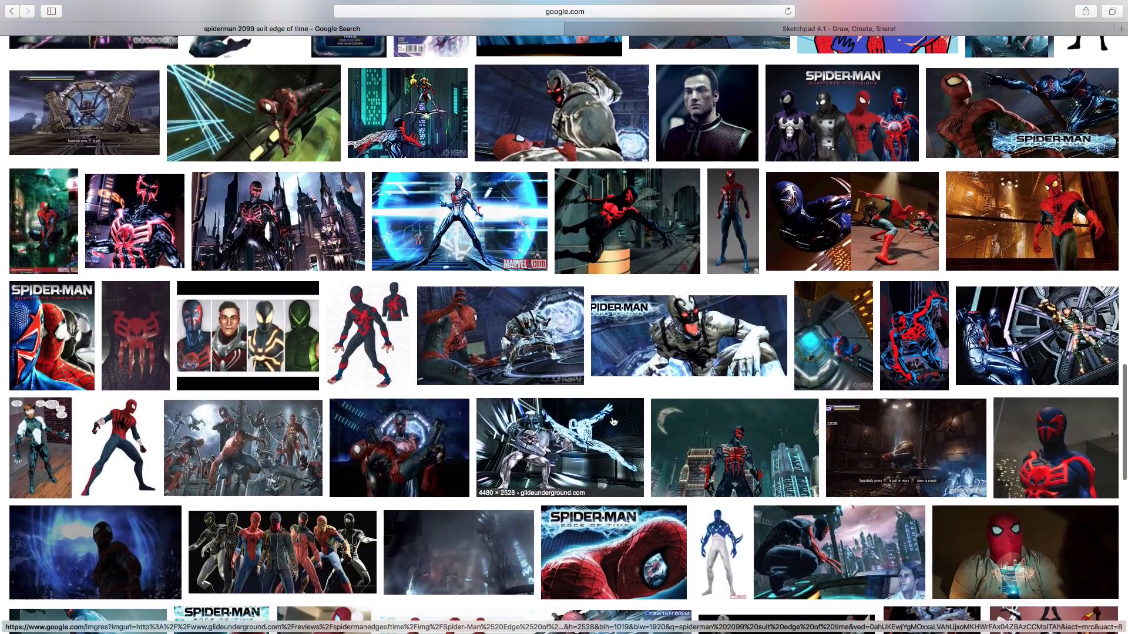
scroll(down, 3)
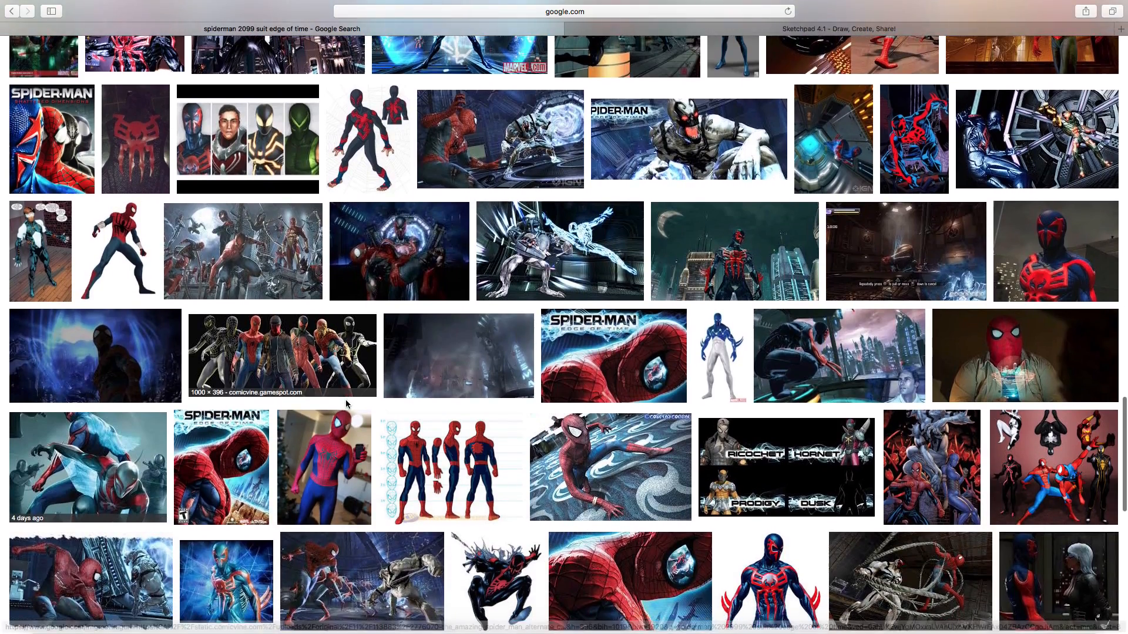
scroll(down, 3)
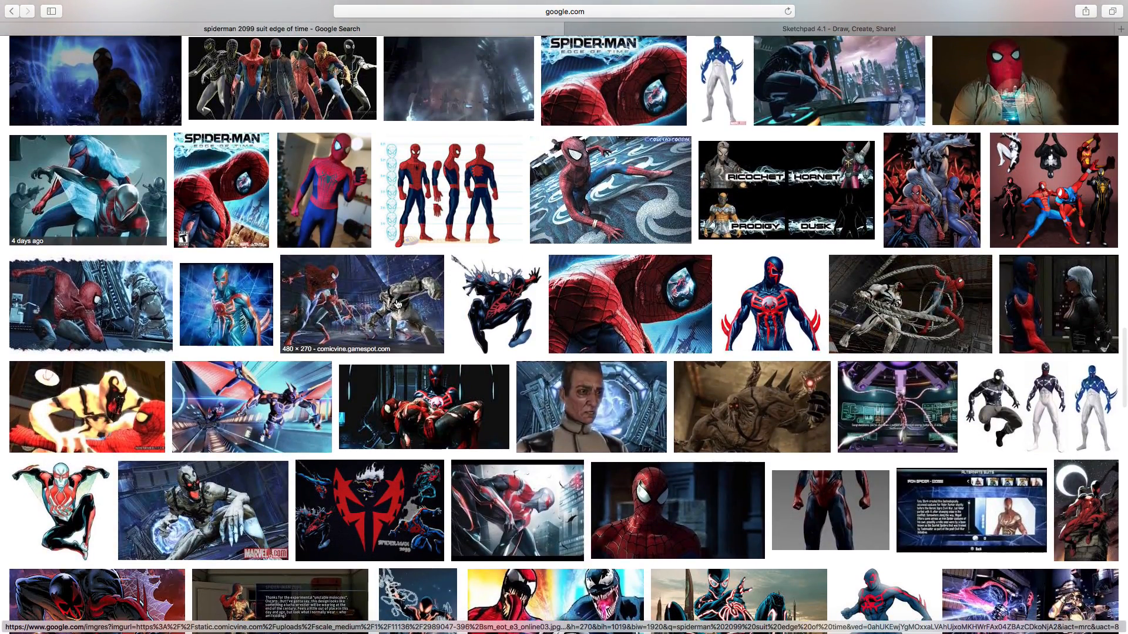
scroll(up, 3)
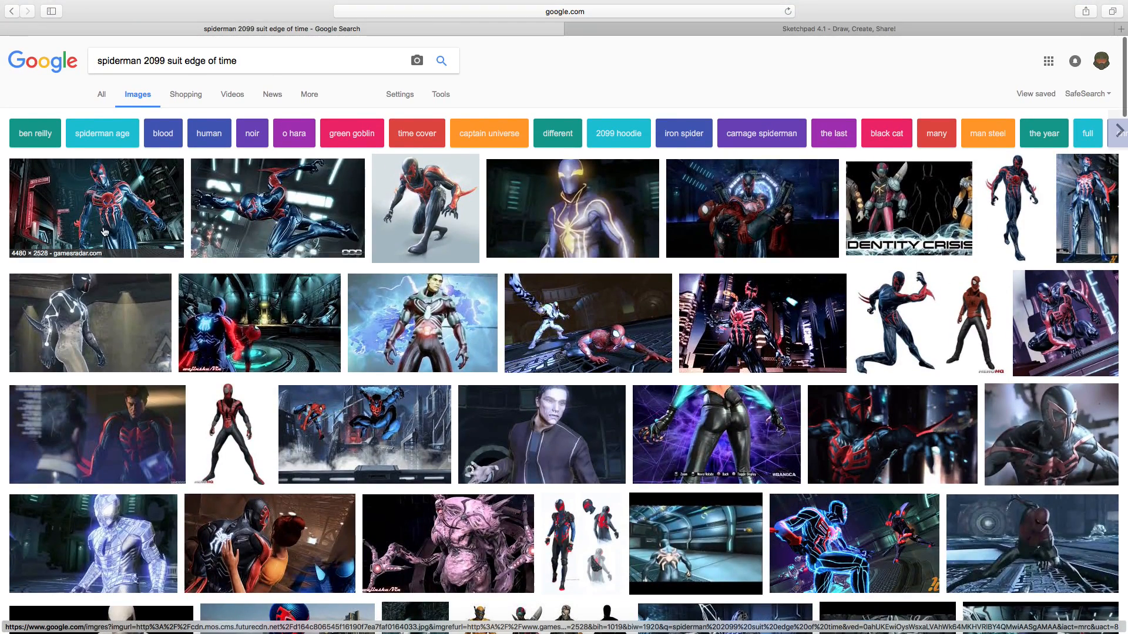
click(96, 207)
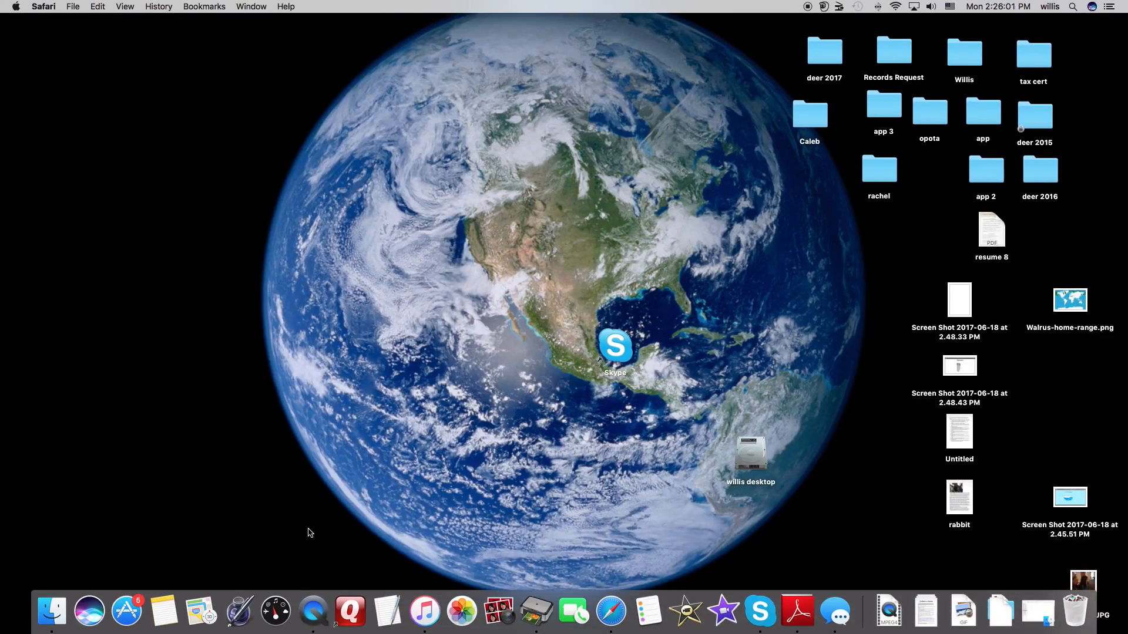
Bring QuickTime Player forward and browse its menus toward Quit QuickTime Player
click(313, 611)
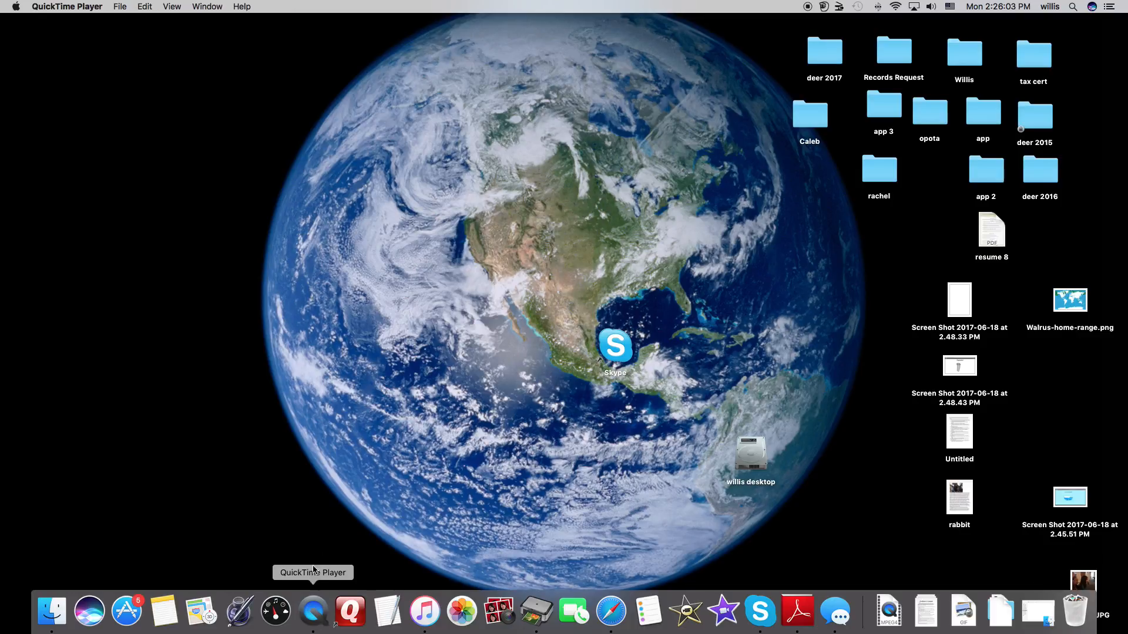
click(120, 7)
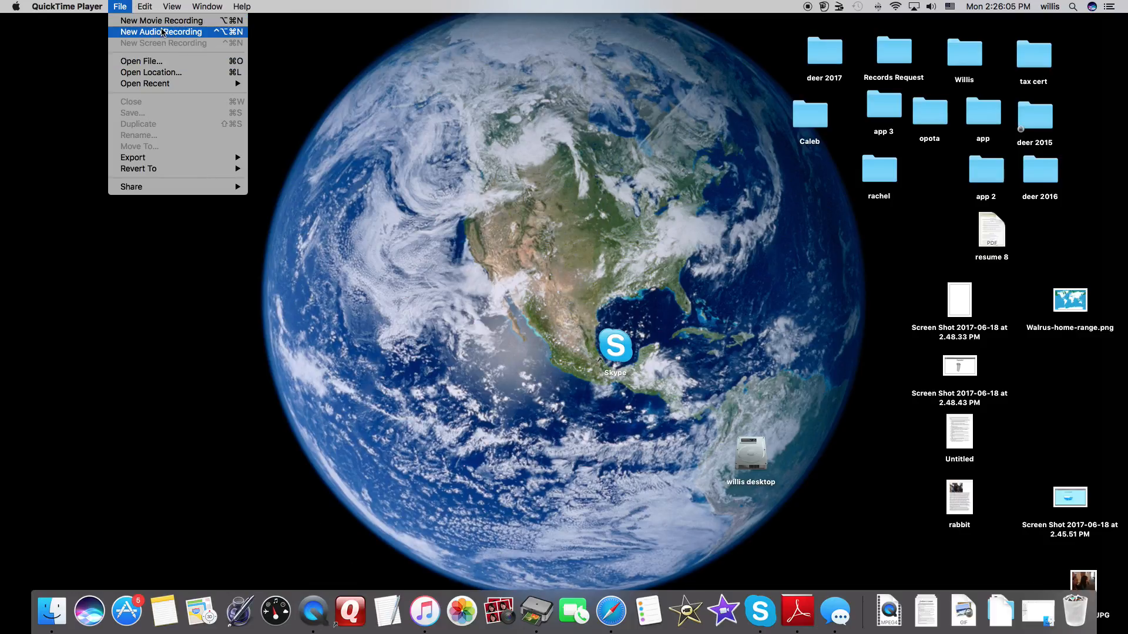
click(67, 7)
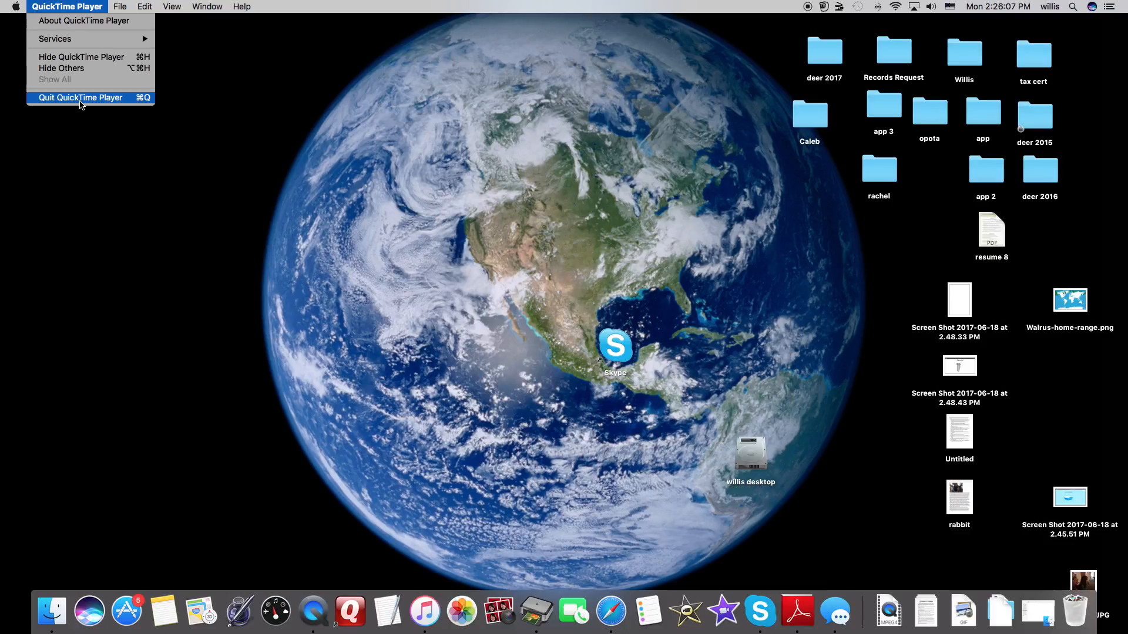